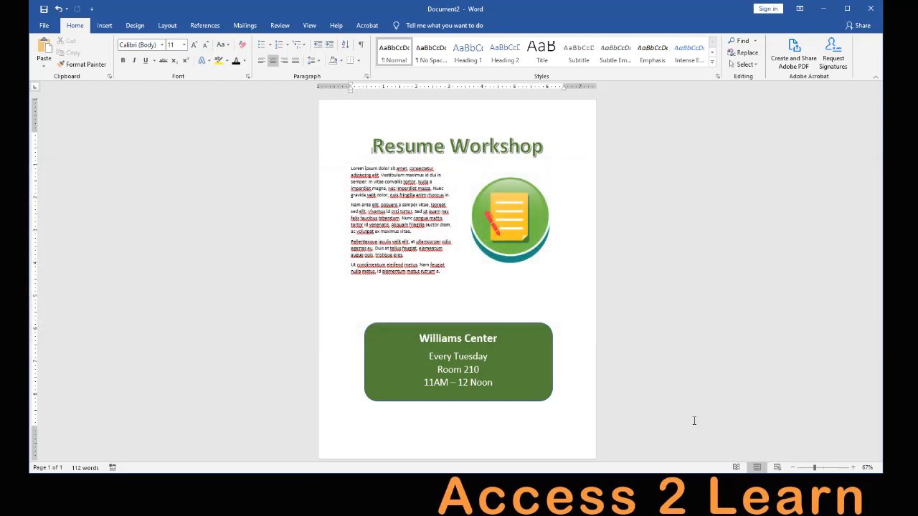
pyautogui.moveTo(284, 247)
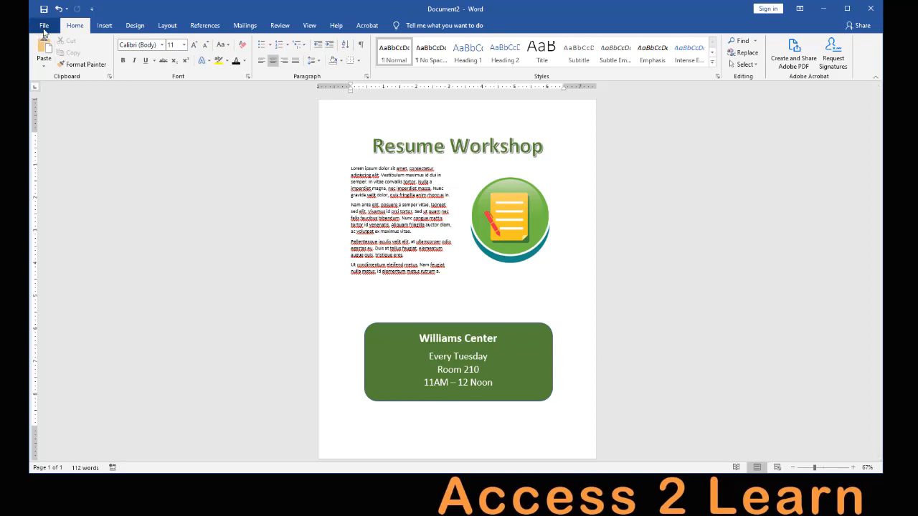
# - Create a new blank document from File > New
pyautogui.click(44, 25)
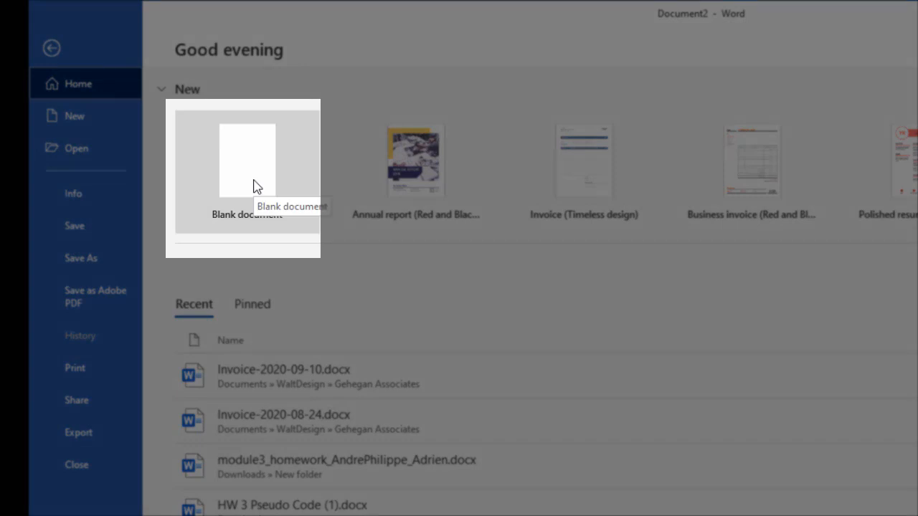
pyautogui.click(248, 169)
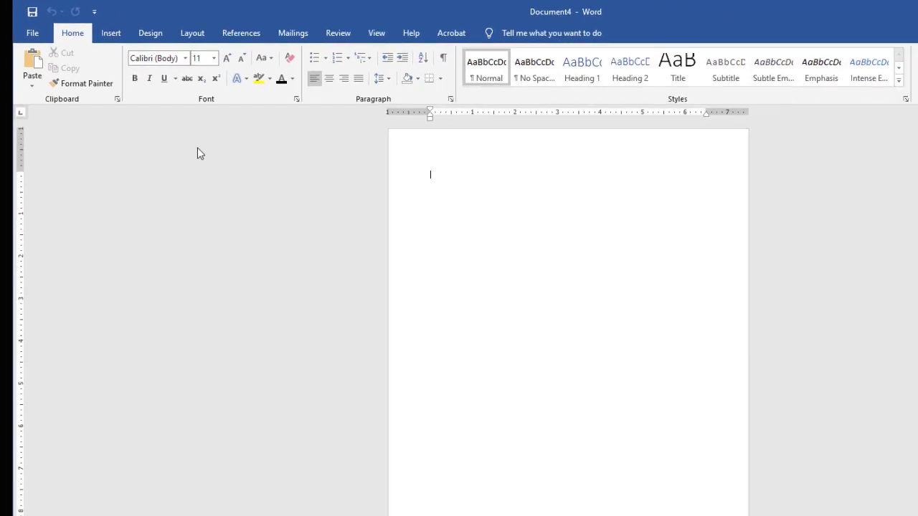
pyautogui.click(884, 12)
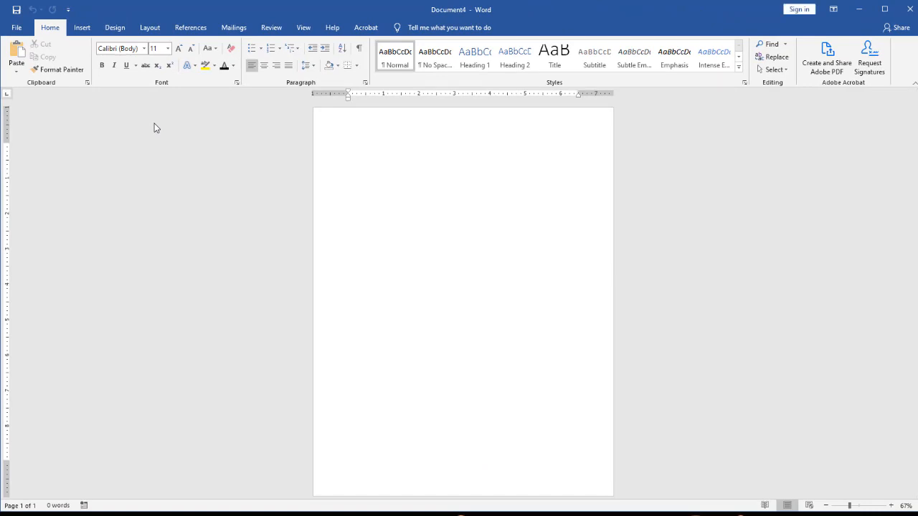
# - Type the heading 'Resume Workshop' on the first line of the page
pyautogui.write('Resume')
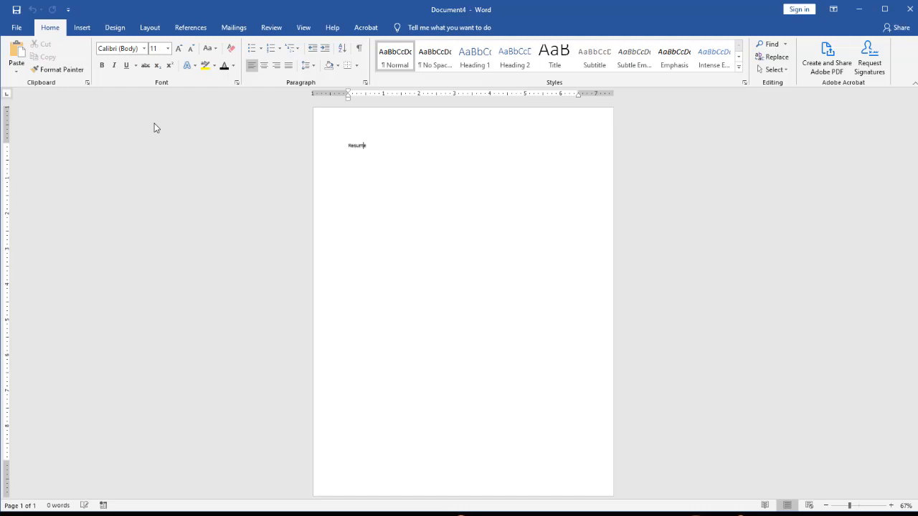
pyautogui.write('Work')
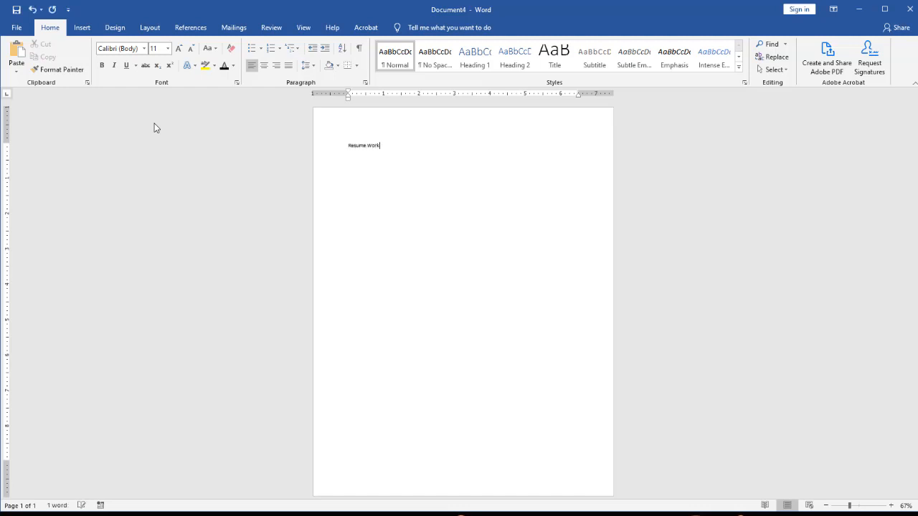
pyautogui.write('shop')
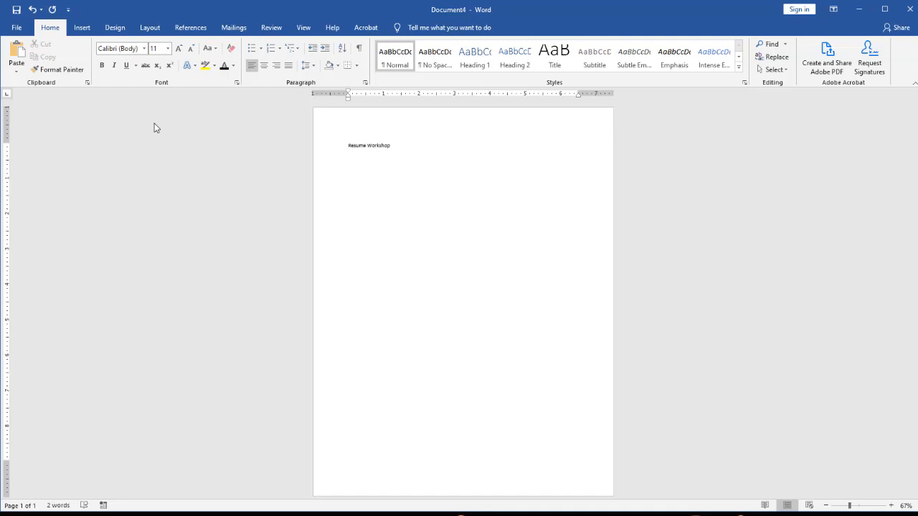
pyautogui.click(390, 145)
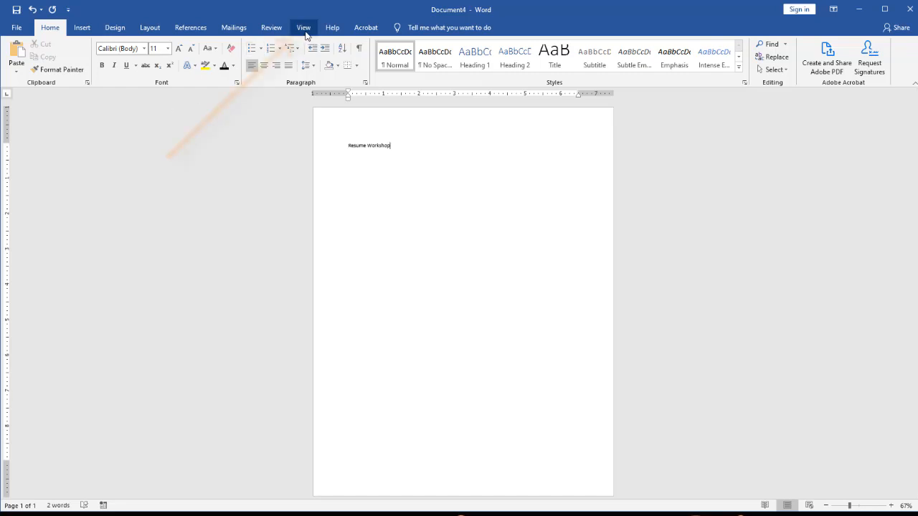
# - Zoom the page to about 130%, trying 100% and One Page first
pyautogui.click(303, 27)
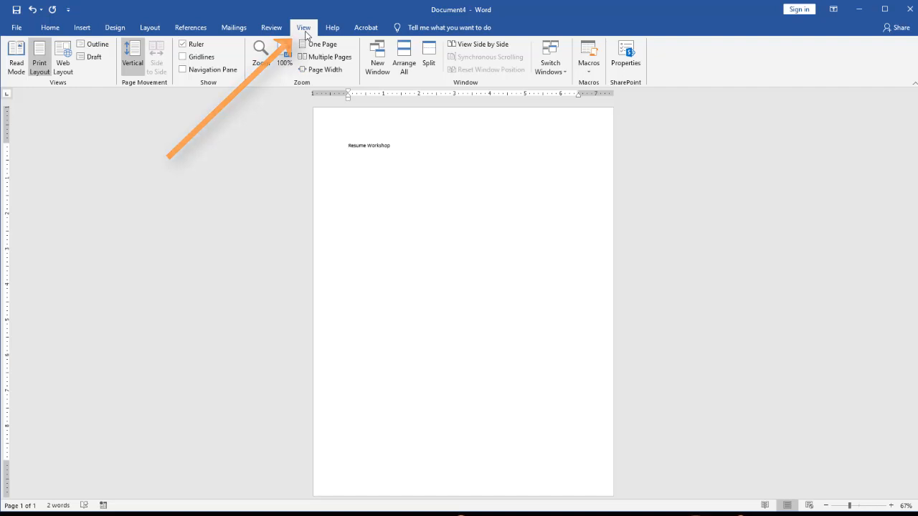
pyautogui.moveTo(285, 58)
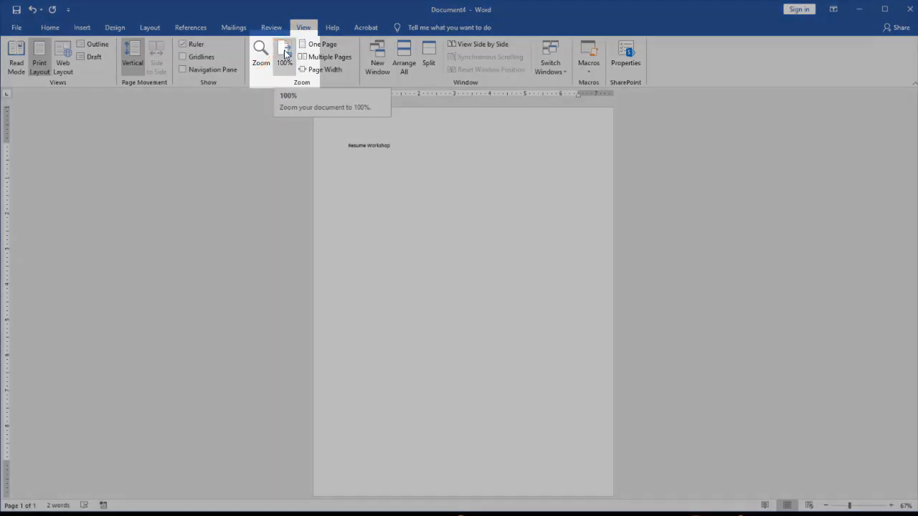
pyautogui.click(284, 56)
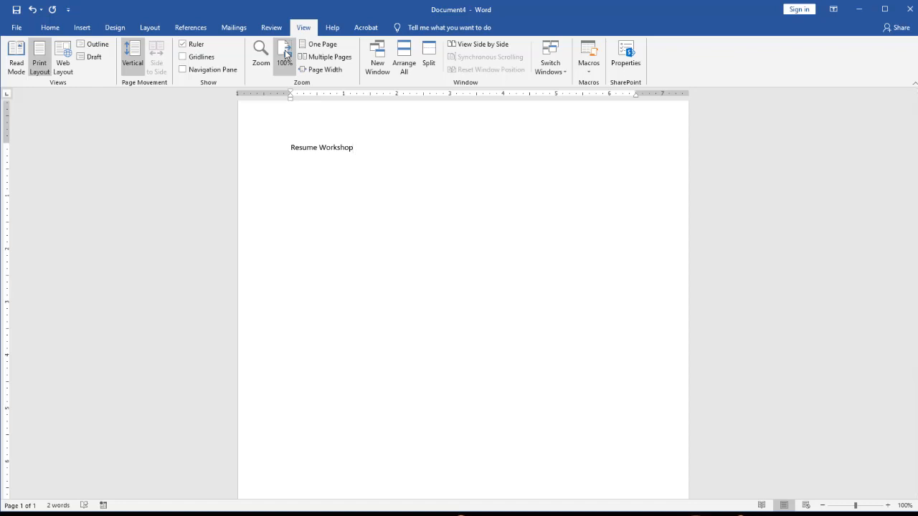
pyautogui.click(351, 147)
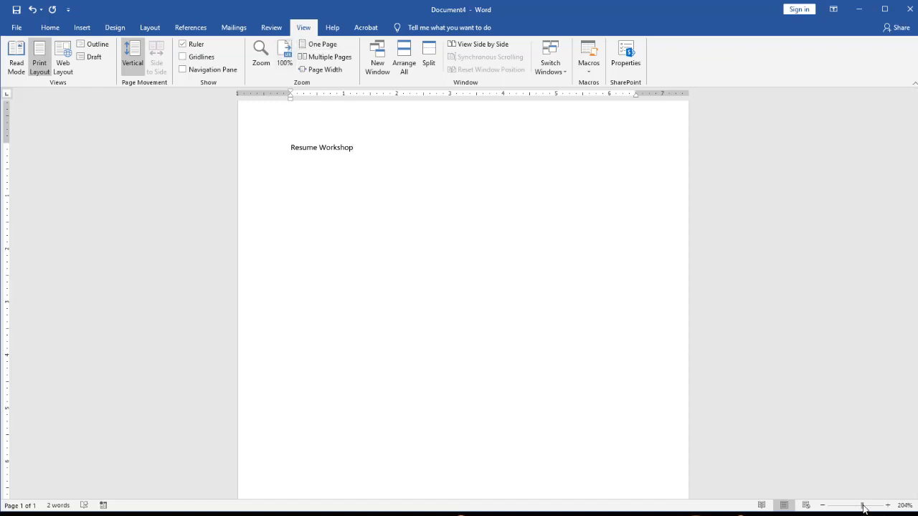
pyautogui.click(864, 505)
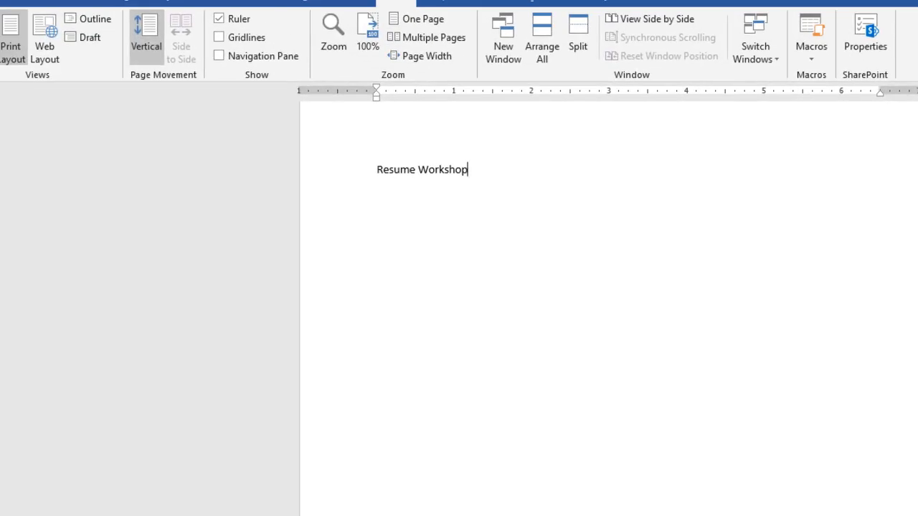
pyautogui.moveTo(422, 18)
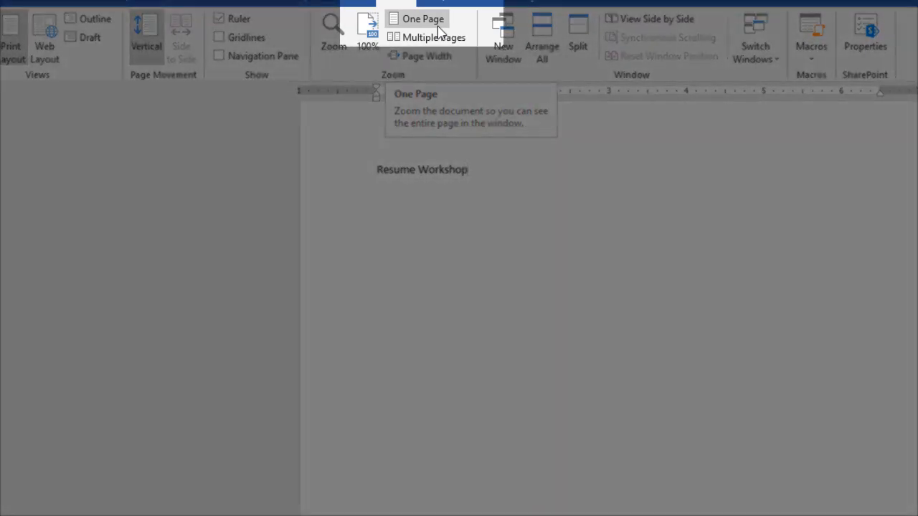
pyautogui.click(416, 19)
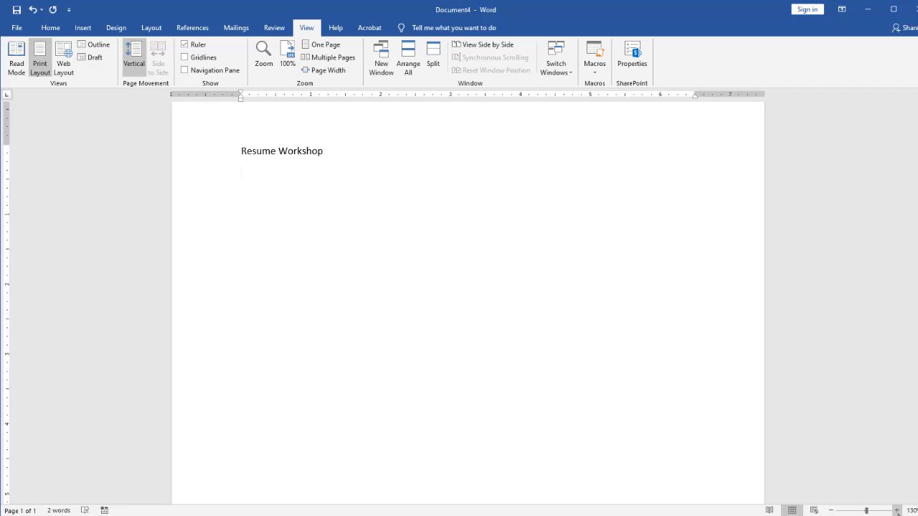
# - Insert resume-image.png from Downloads beneath the title, with the cursor below it
pyautogui.click(242, 172)
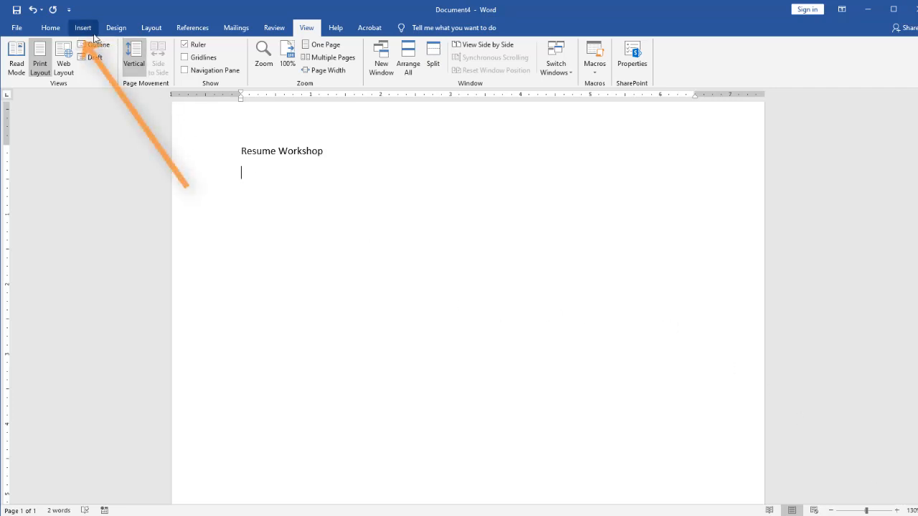
pyautogui.click(83, 27)
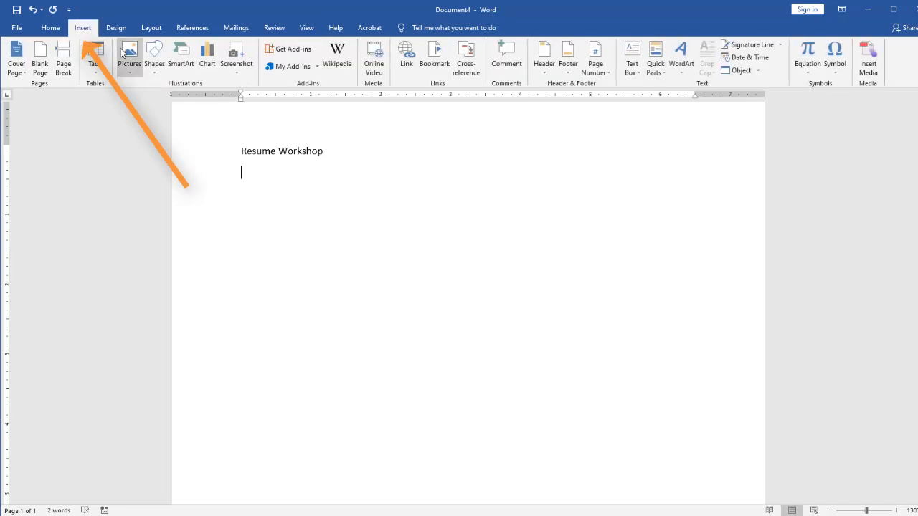
pyautogui.click(129, 56)
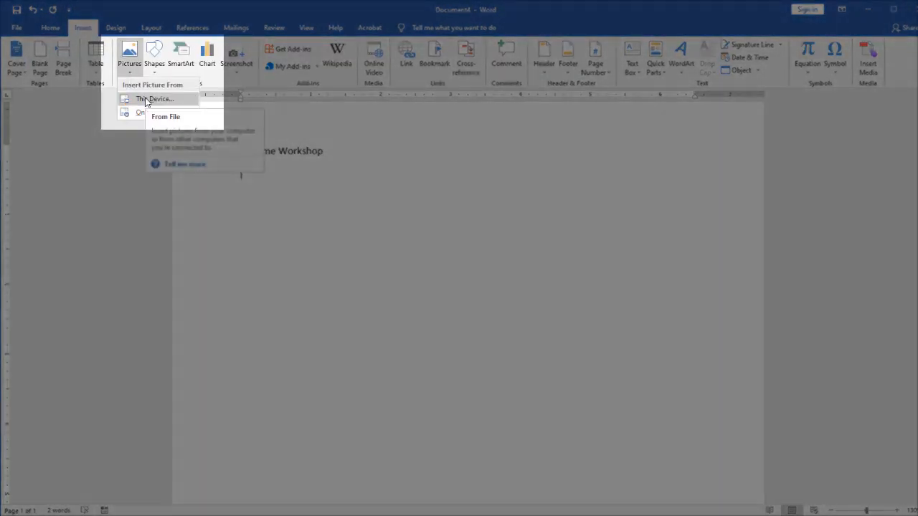
pyautogui.click(154, 99)
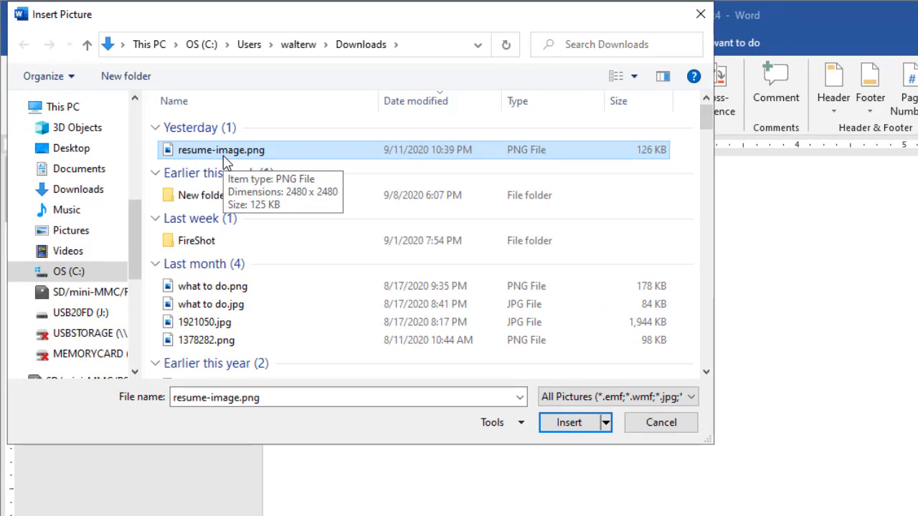
pyautogui.moveTo(256, 203)
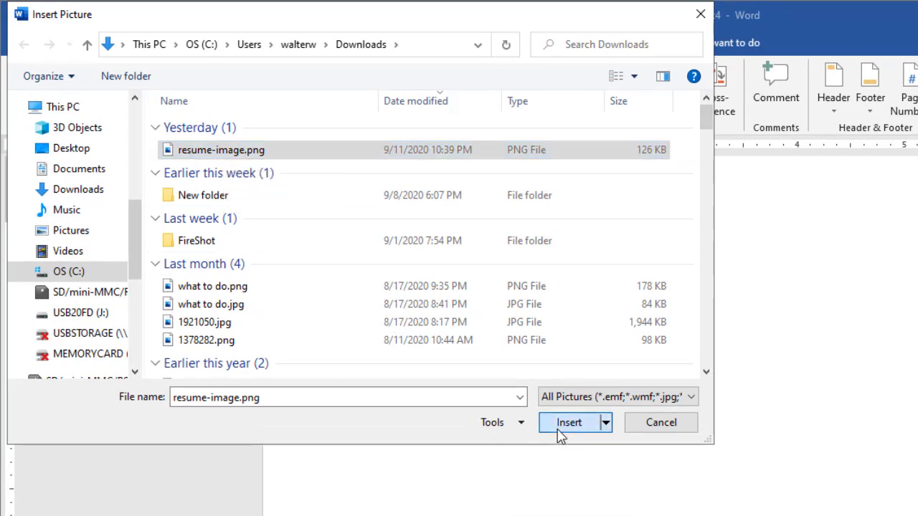
pyautogui.click(569, 422)
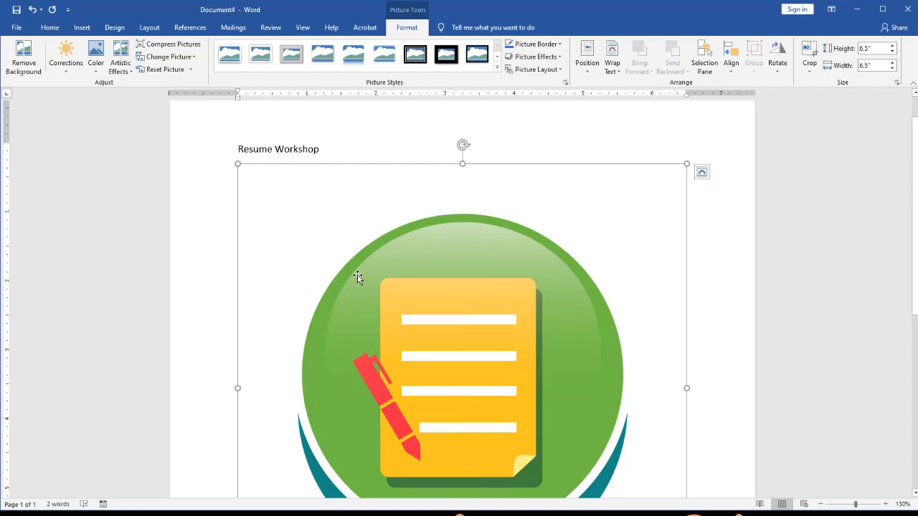
pyautogui.scroll(-3)
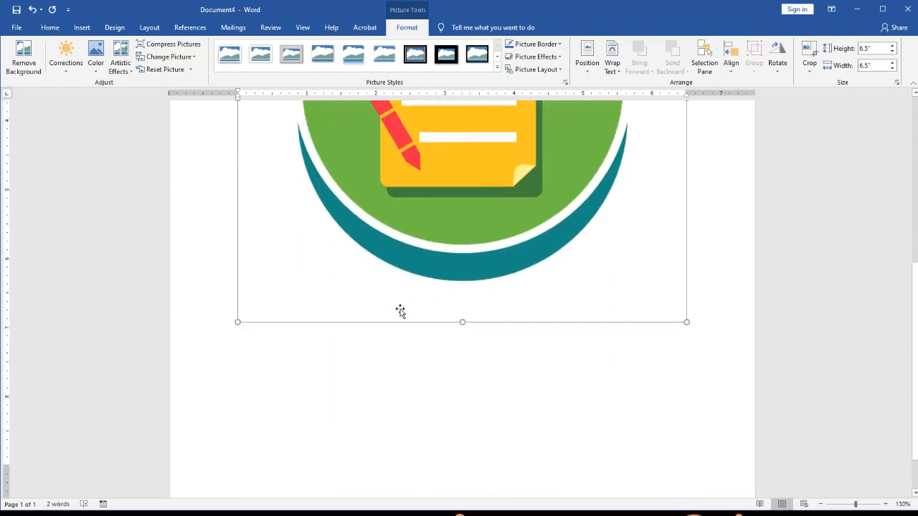
pyautogui.click(703, 314)
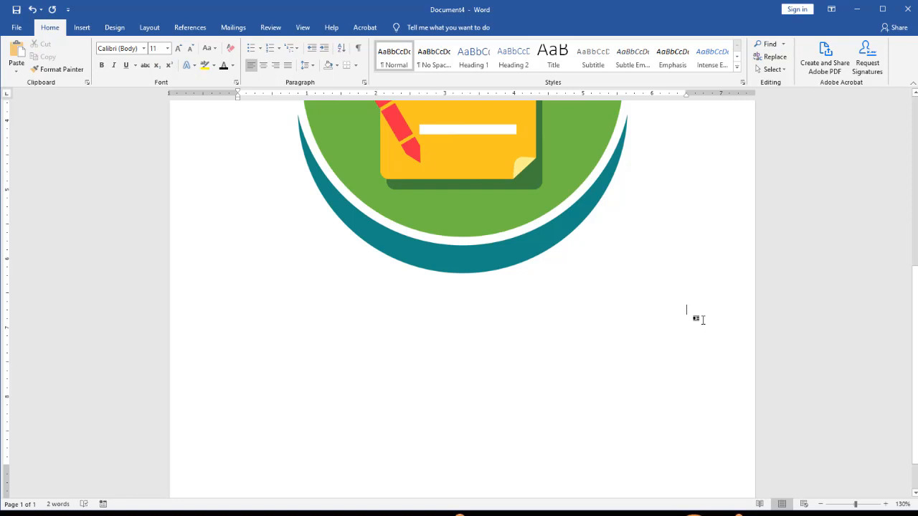
# - Copy all the lorem ipsum text from Notepad and paste it below the picture
pyautogui.click(238, 330)
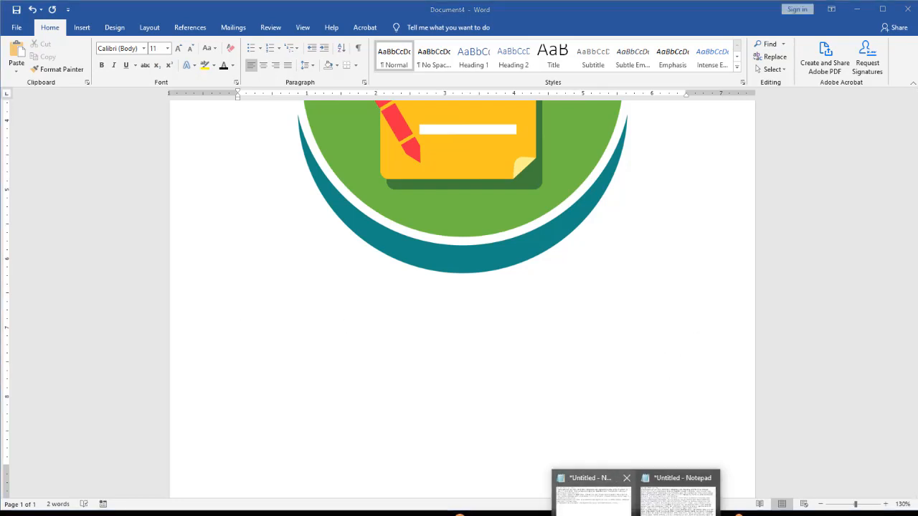
pyautogui.click(674, 495)
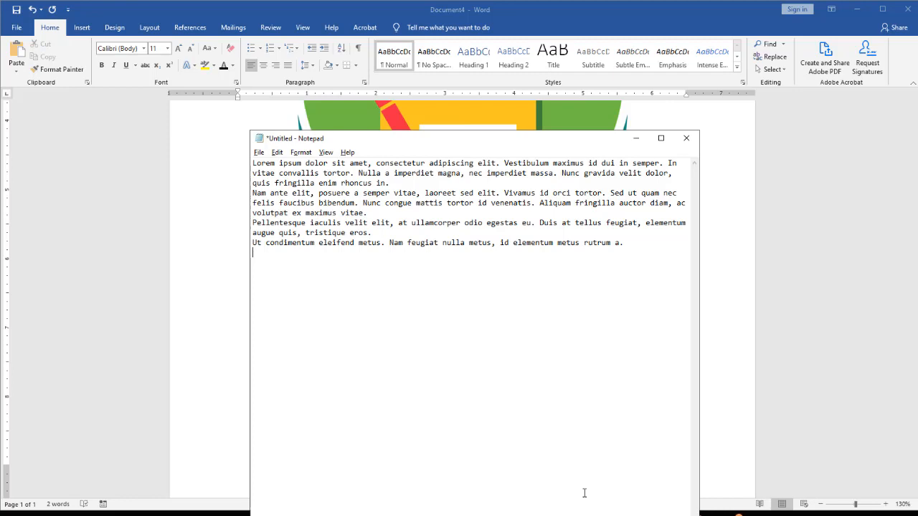
pyautogui.moveTo(369, 272)
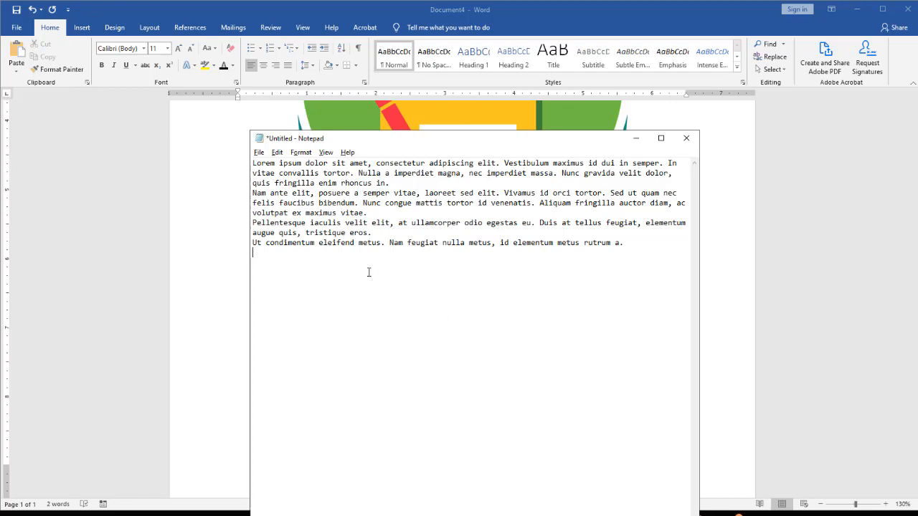
pyautogui.doubleClick(265, 163)
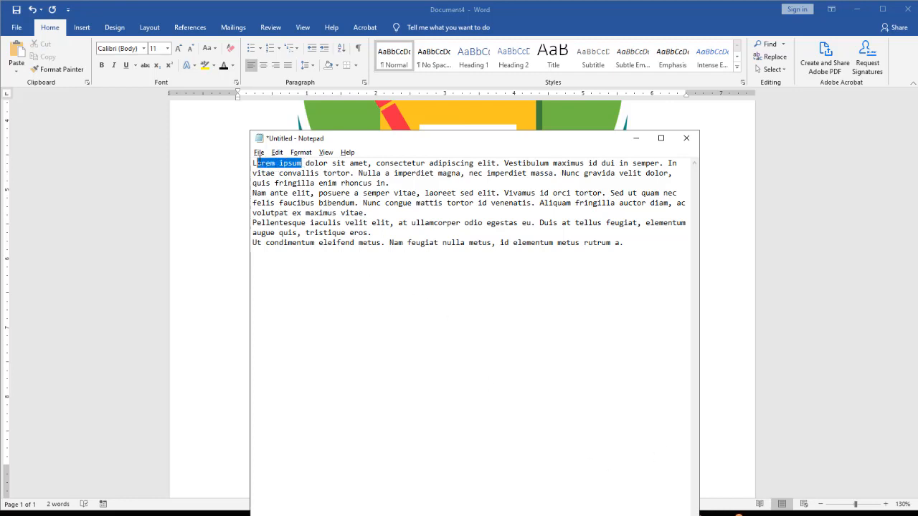
pyautogui.click(285, 213)
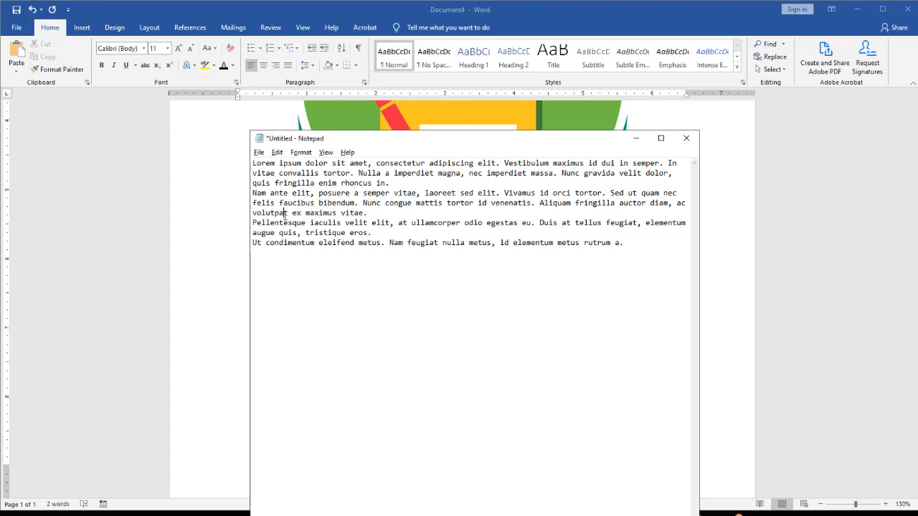
pyautogui.press('ctrl+a')
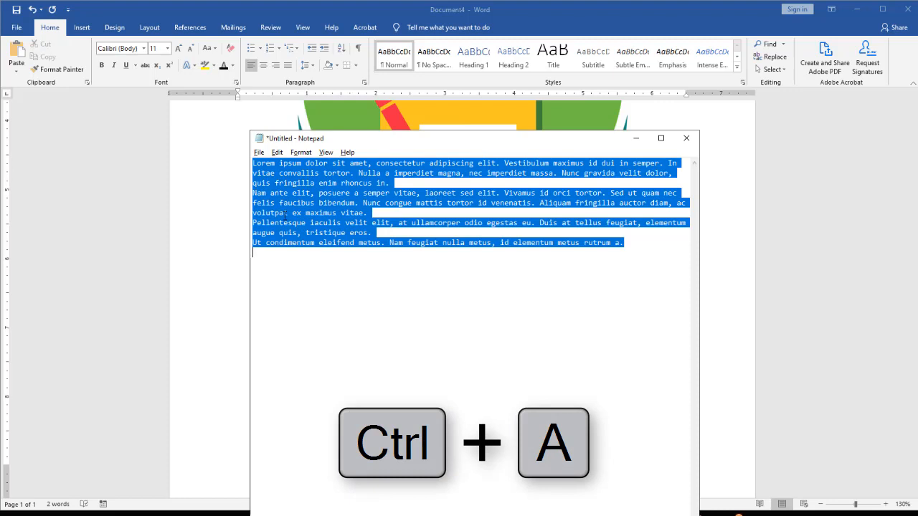
pyautogui.press('ctrl+c')
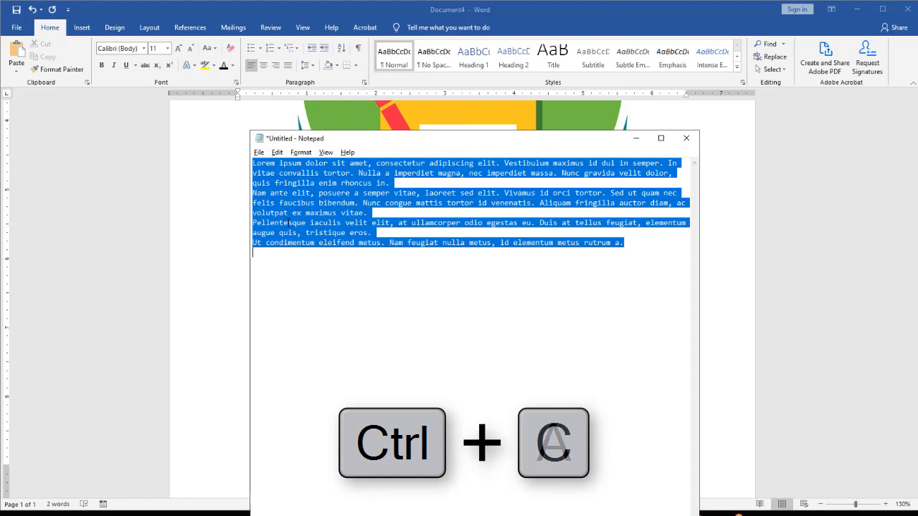
pyautogui.press('ctrl+c')
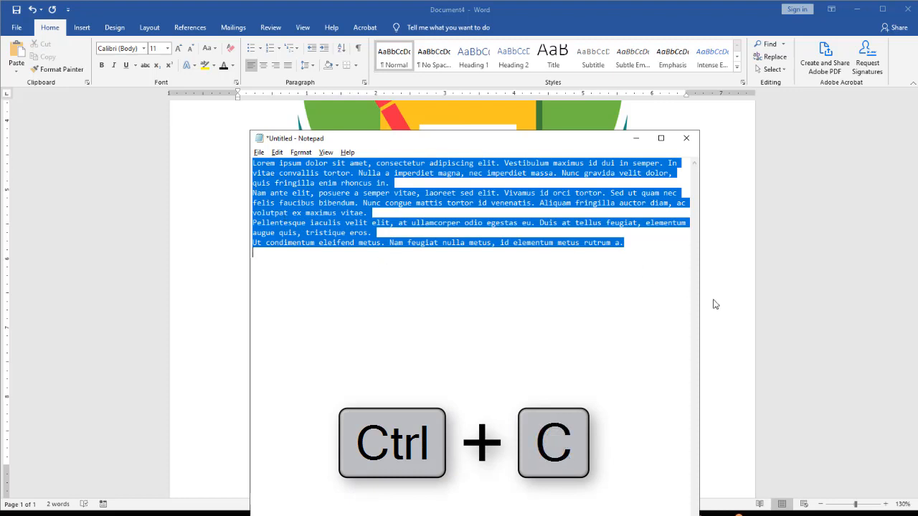
pyautogui.press('ctrl+v')
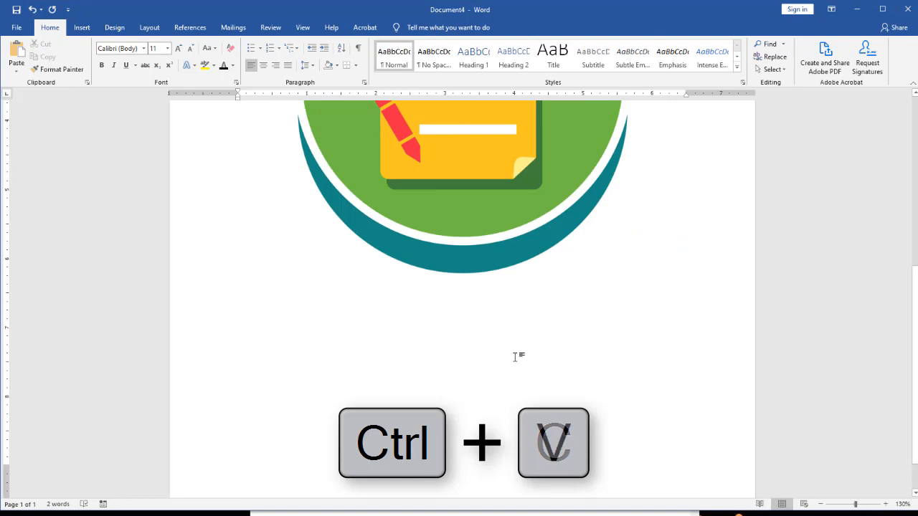
pyautogui.press('ctrl+v')
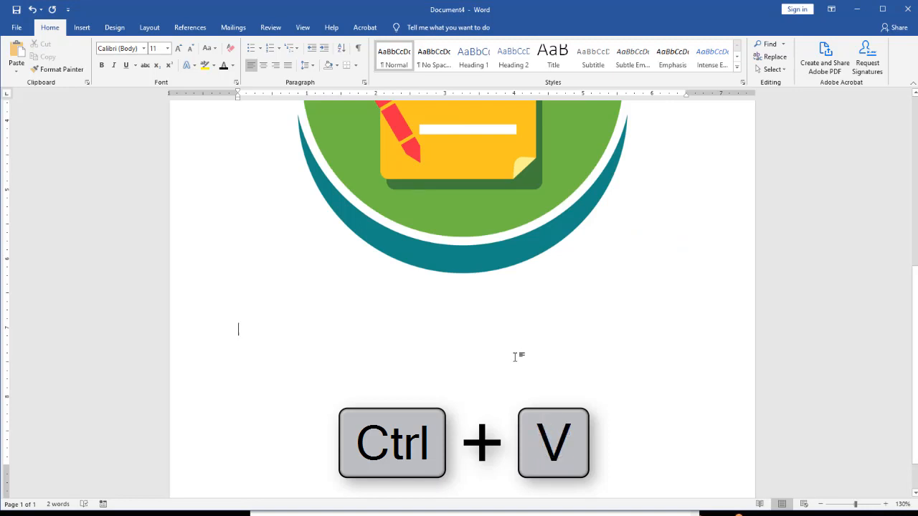
pyautogui.press('ctrl+v')
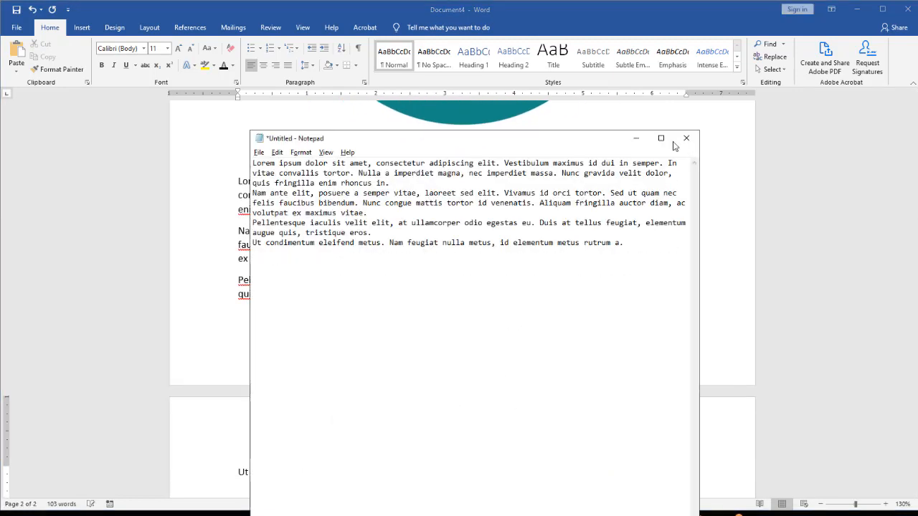
# - Close the Notepad window and scroll down through the flyer
pyautogui.click(686, 138)
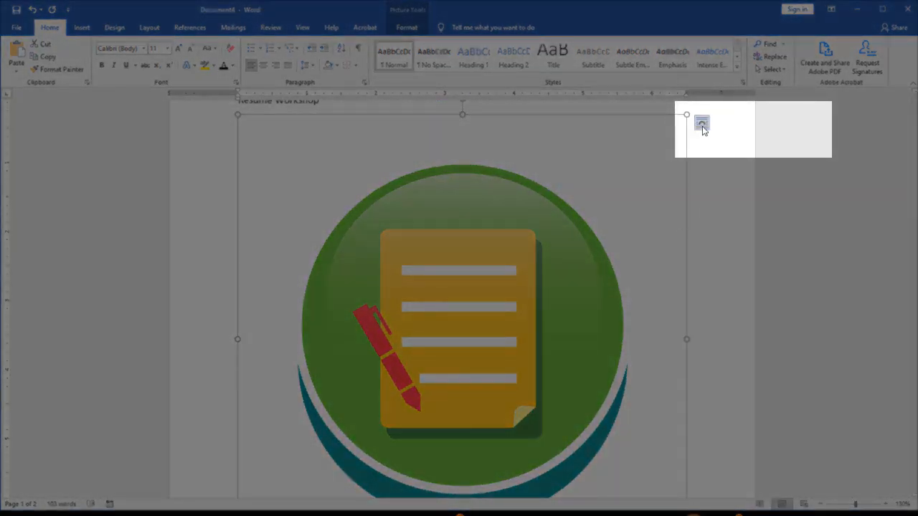
pyautogui.moveTo(702, 122)
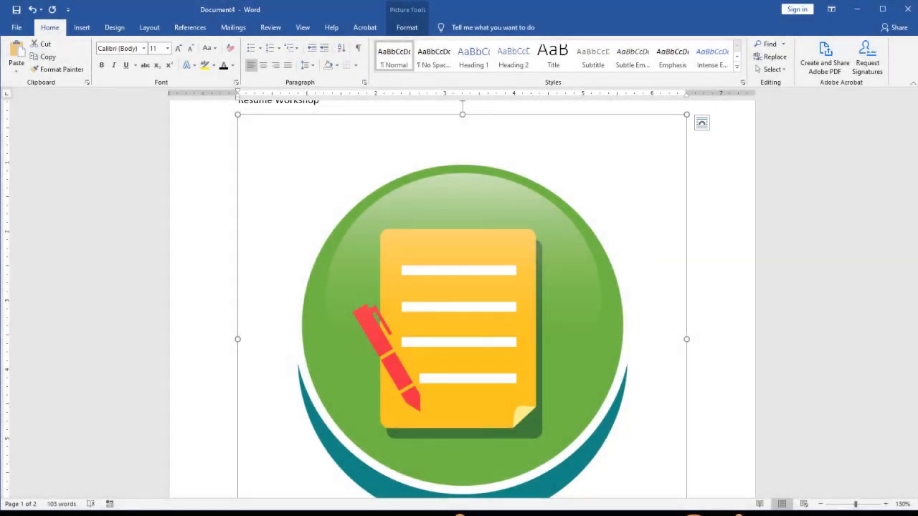
pyautogui.scroll(-3)
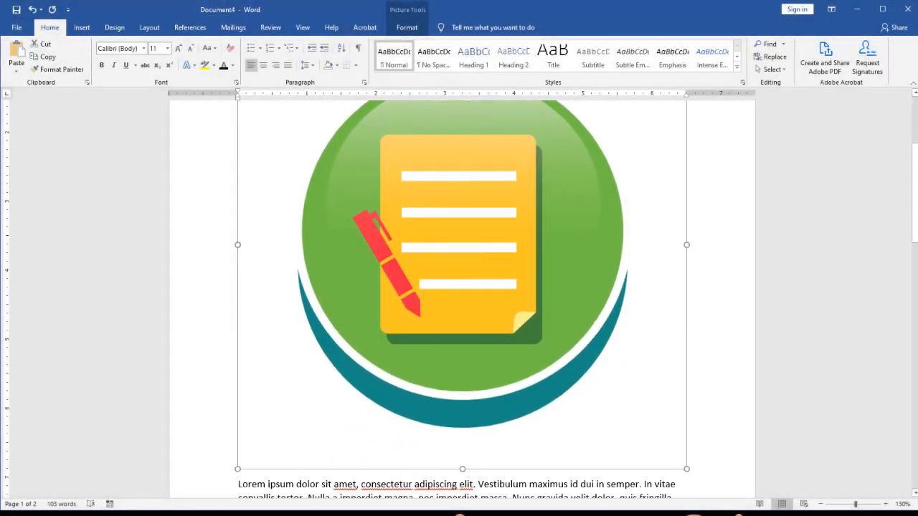
pyautogui.moveTo(686, 469); pyautogui.dragTo(687, 464)
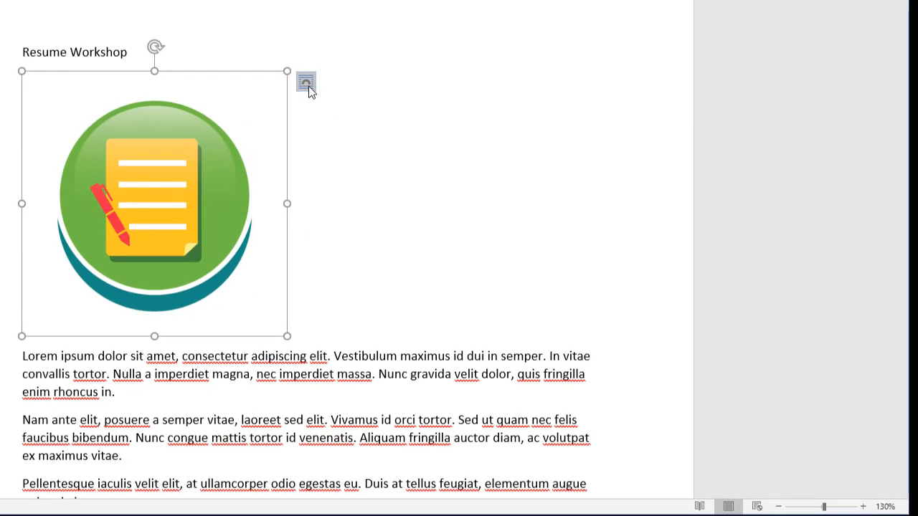
pyautogui.moveTo(306, 82)
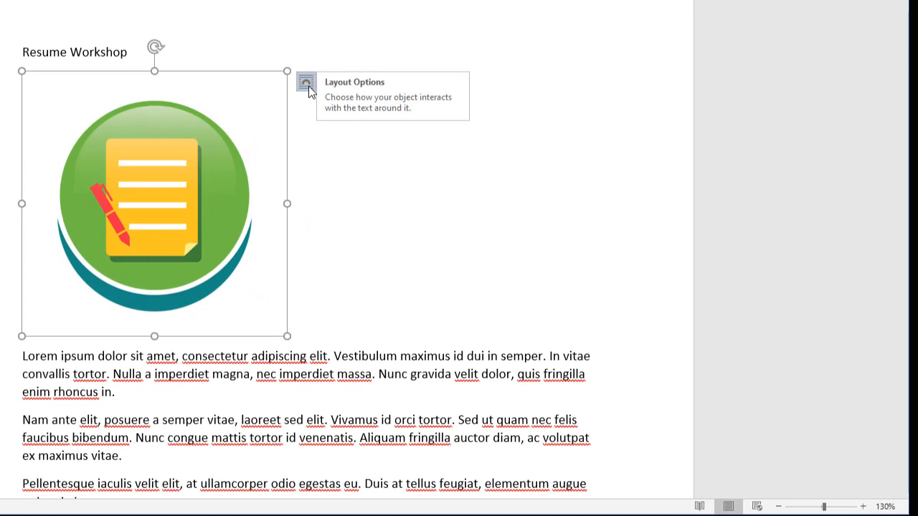
# - Set the resume icon's text wrapping to Square
pyautogui.click(306, 81)
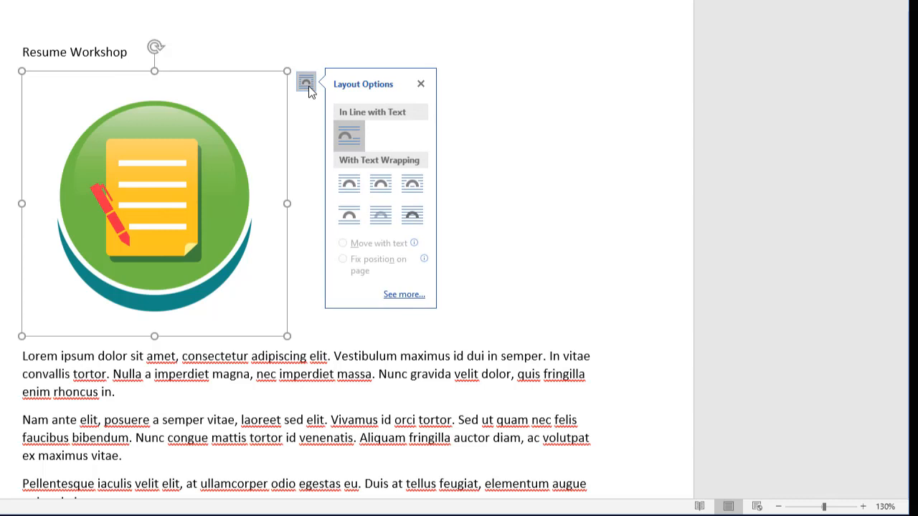
pyautogui.moveTo(339, 144)
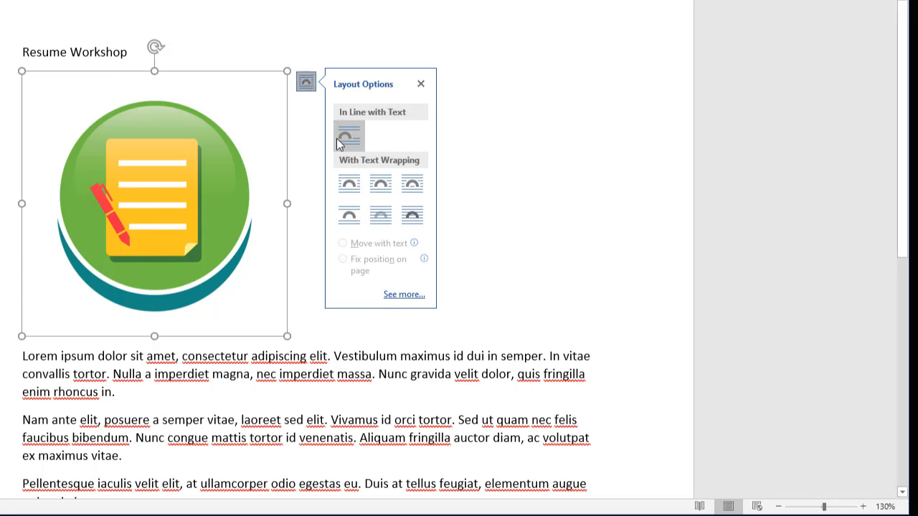
pyautogui.moveTo(349, 184)
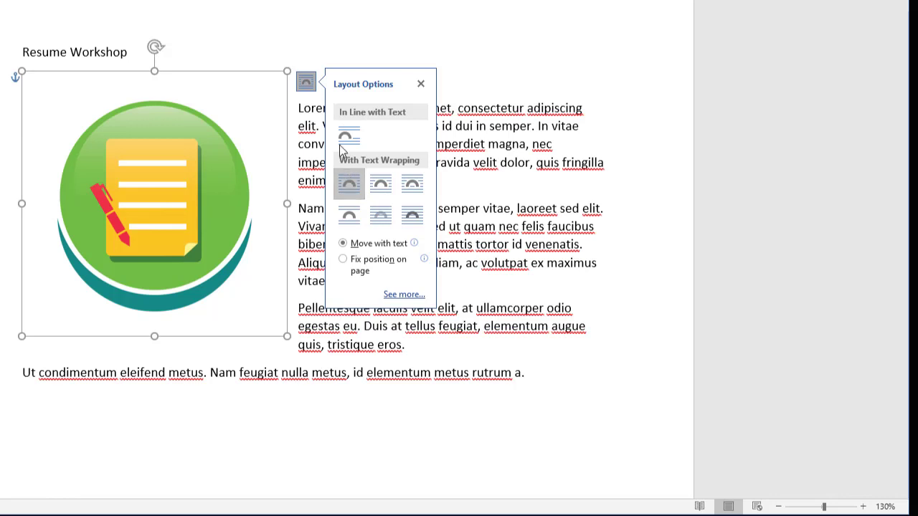
pyautogui.moveTo(314, 298)
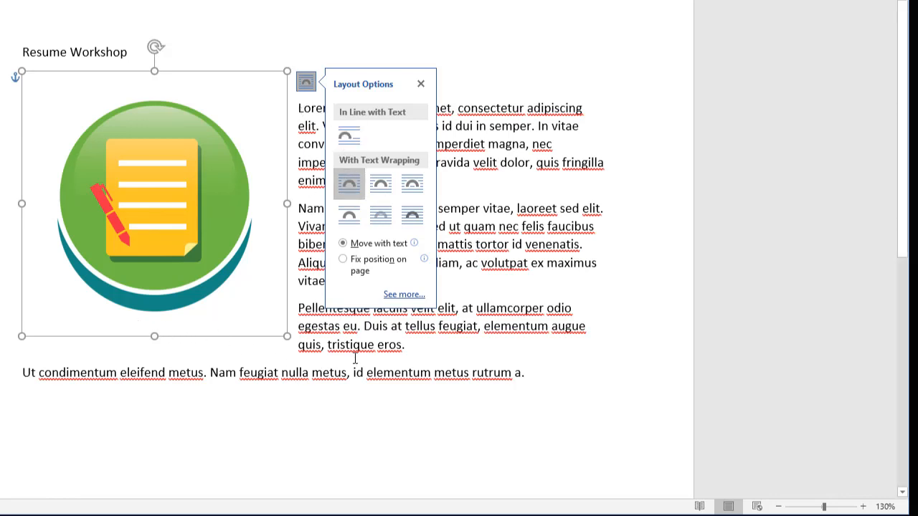
pyautogui.click(411, 184)
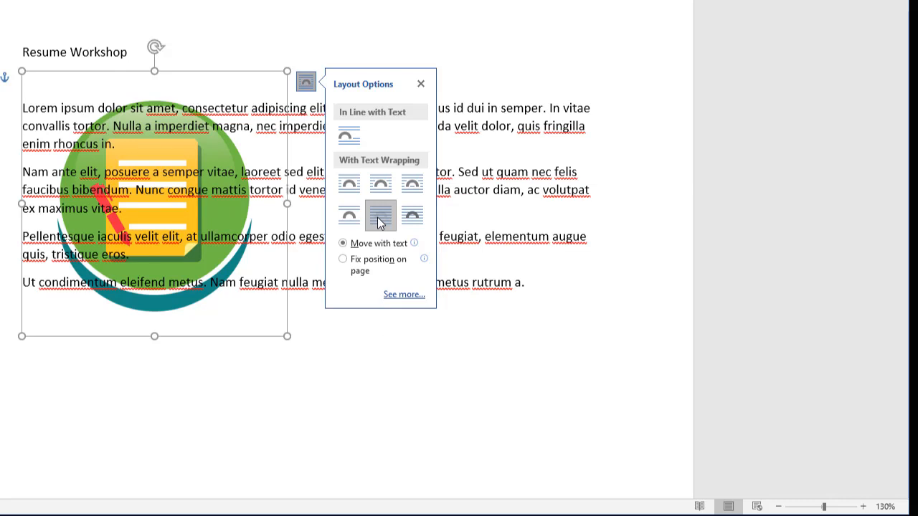
pyautogui.click(380, 185)
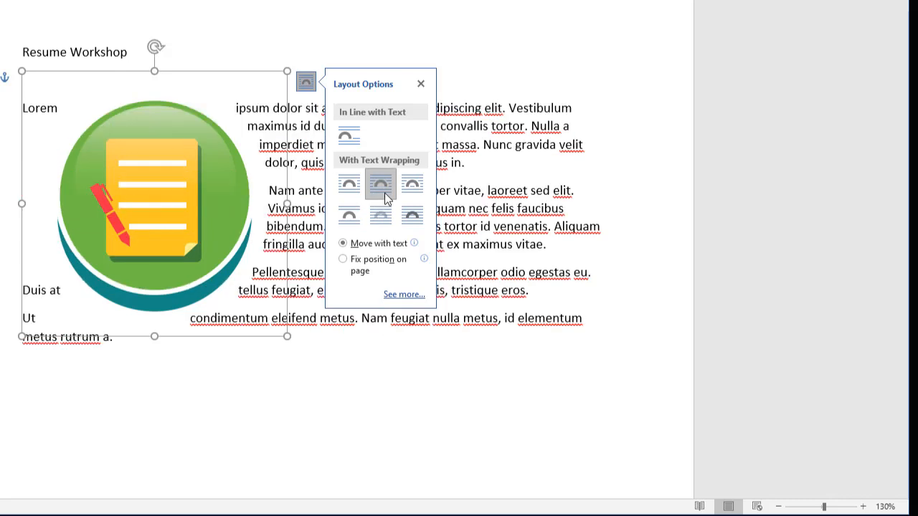
pyautogui.moveTo(412, 185)
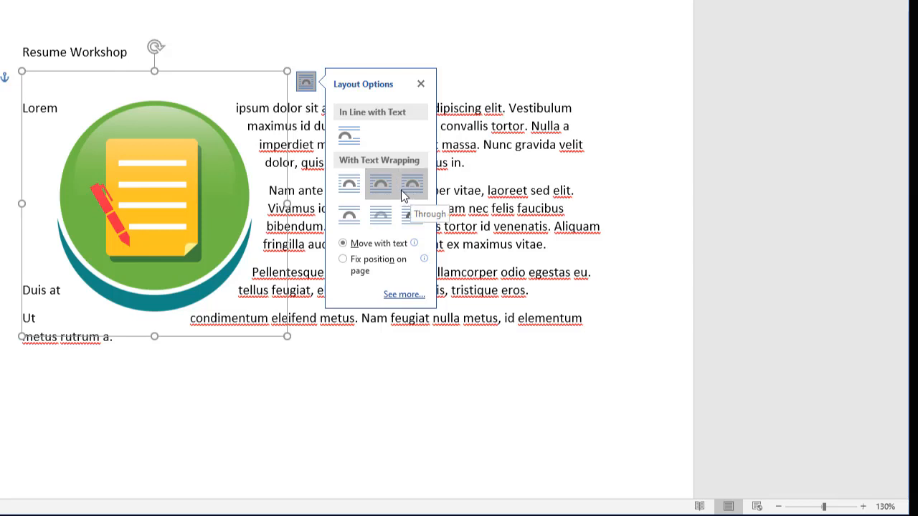
pyautogui.moveTo(380, 185)
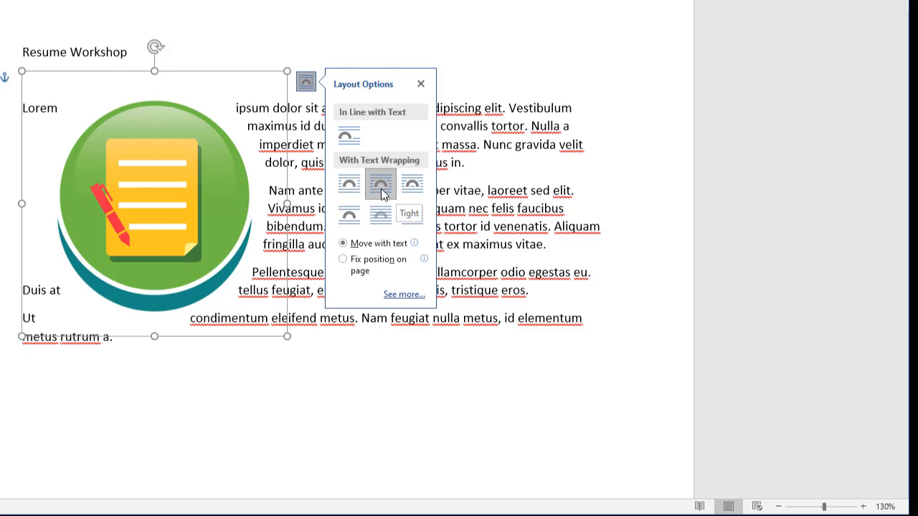
pyautogui.moveTo(350, 184)
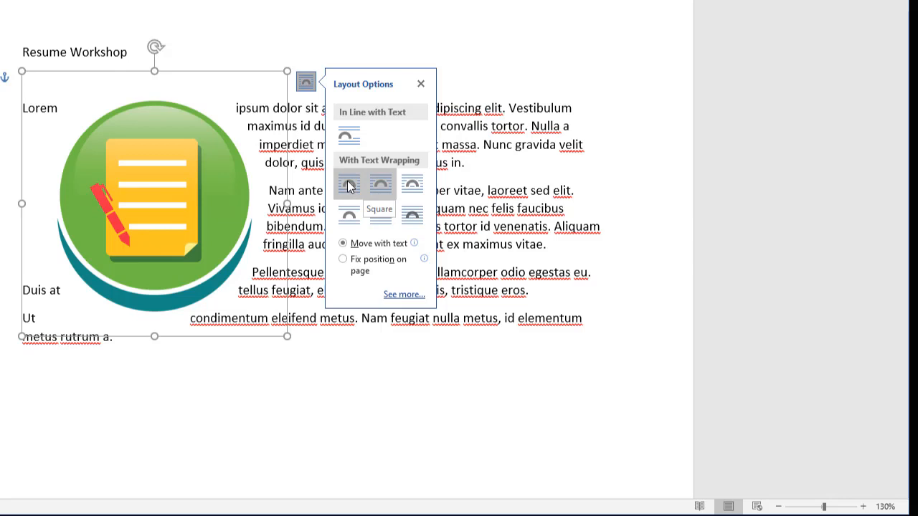
pyautogui.click(349, 184)
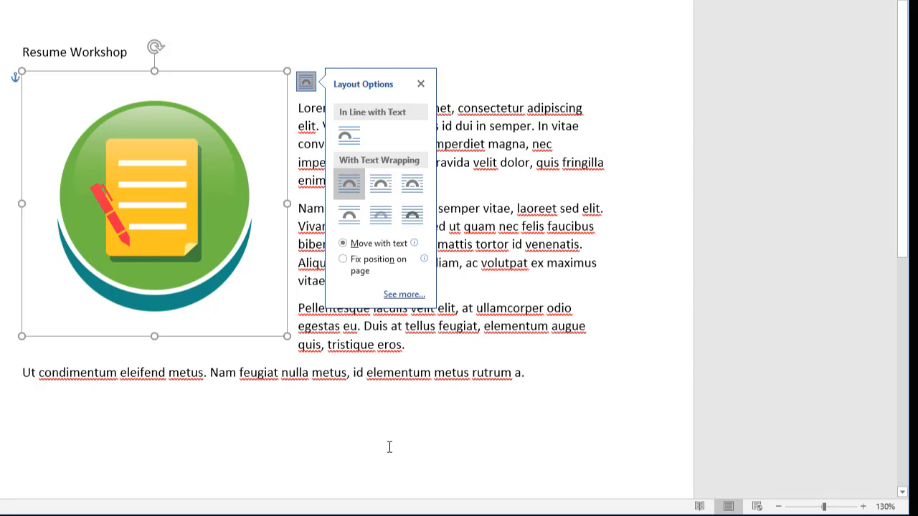
pyautogui.moveTo(341, 404)
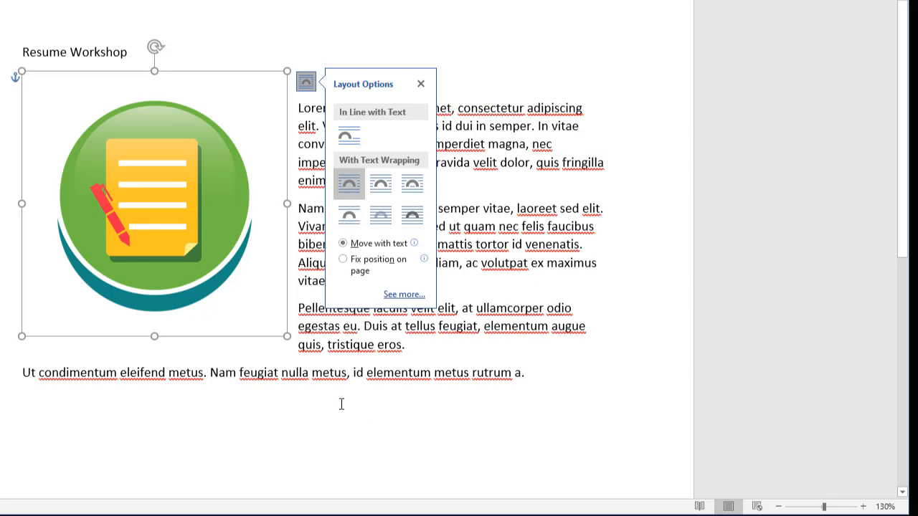
pyautogui.moveTo(281, 348)
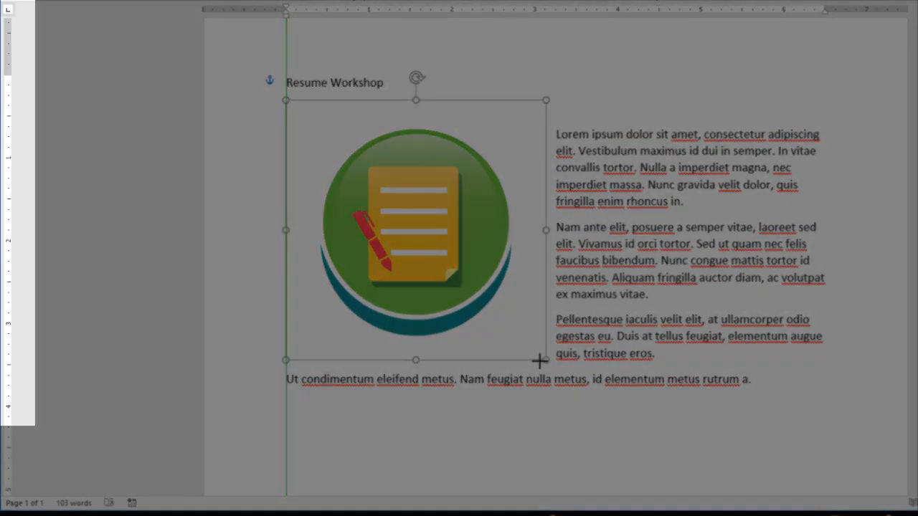
# - Drag the resume icon until it snaps to the left margin
pyautogui.moveTo(547, 359); pyautogui.dragTo(550, 366)
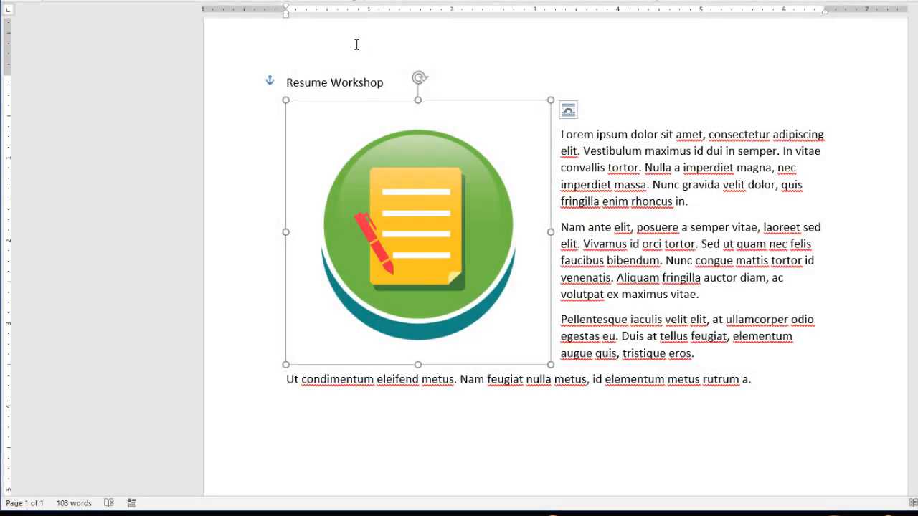
pyautogui.click(374, 38)
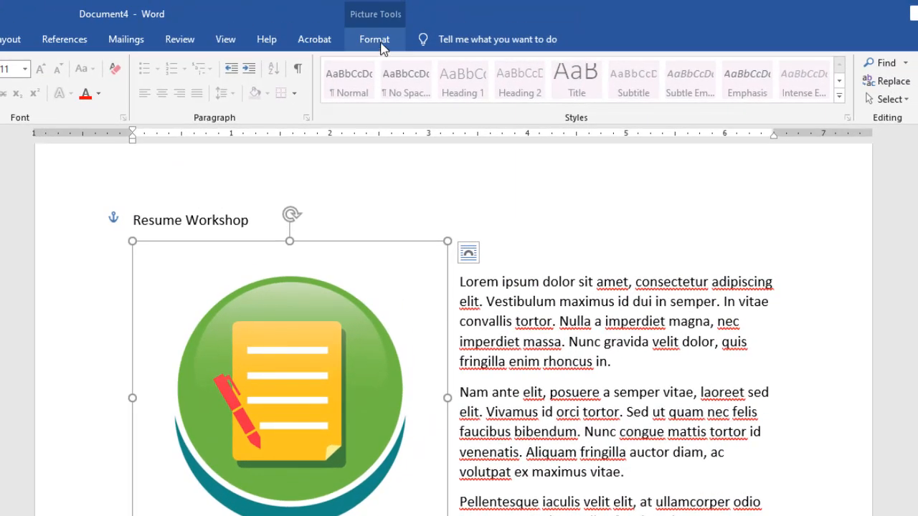
# - Preview Drop Shadow, Reflected Rounded and Soft Edge styles on the icon, applying none
pyautogui.click(374, 39)
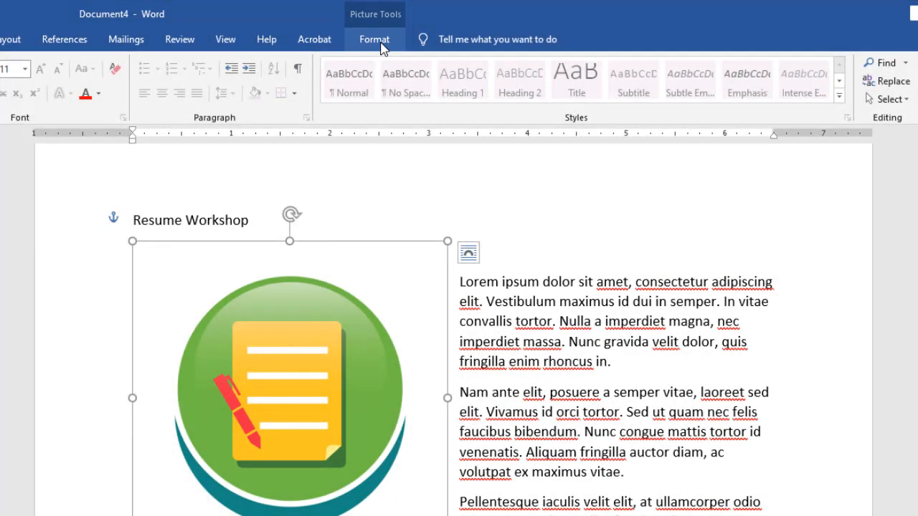
pyautogui.click(374, 40)
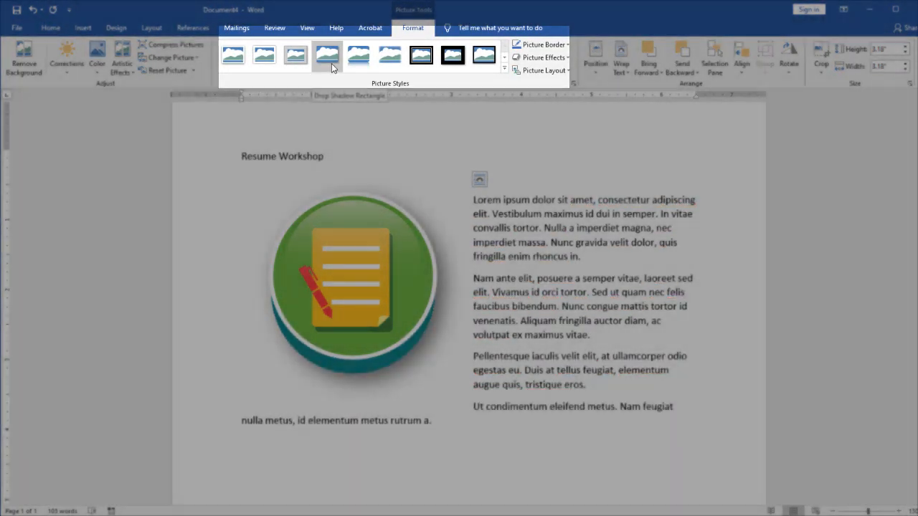
pyautogui.click(358, 55)
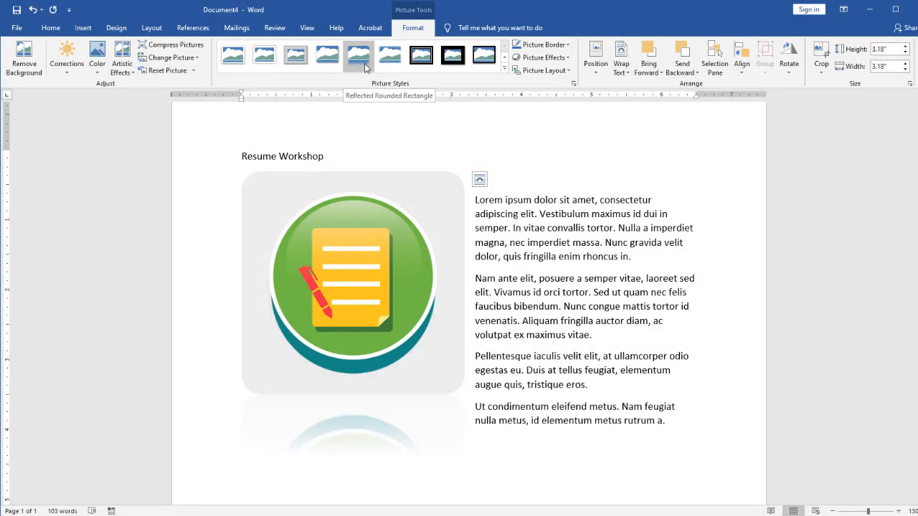
pyautogui.click(390, 55)
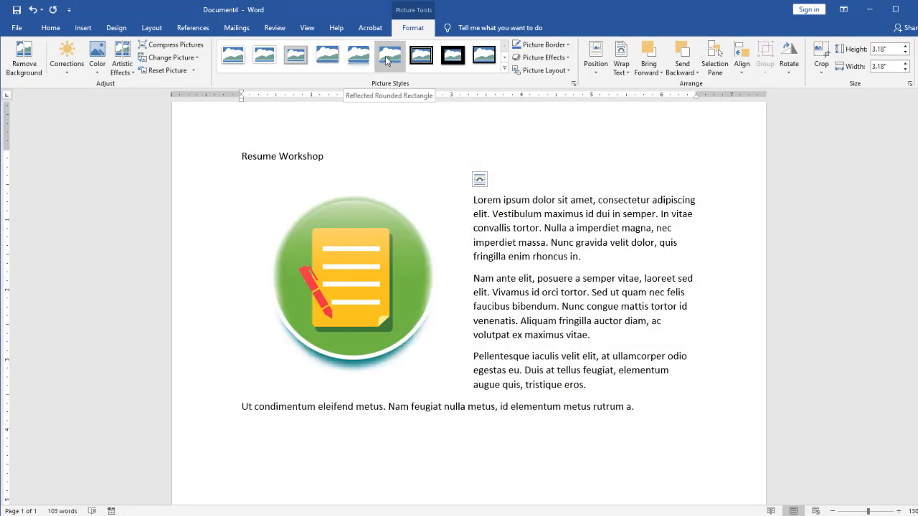
pyautogui.moveTo(389, 55)
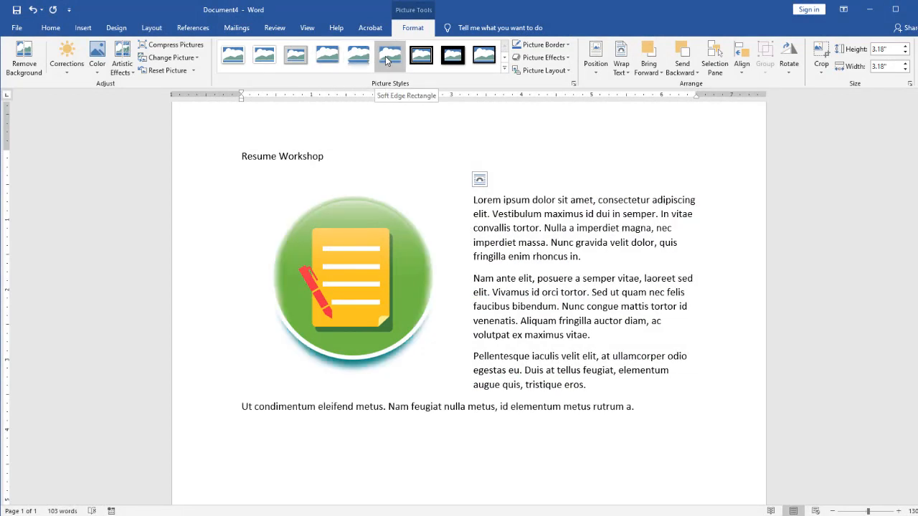
pyautogui.click(295, 56)
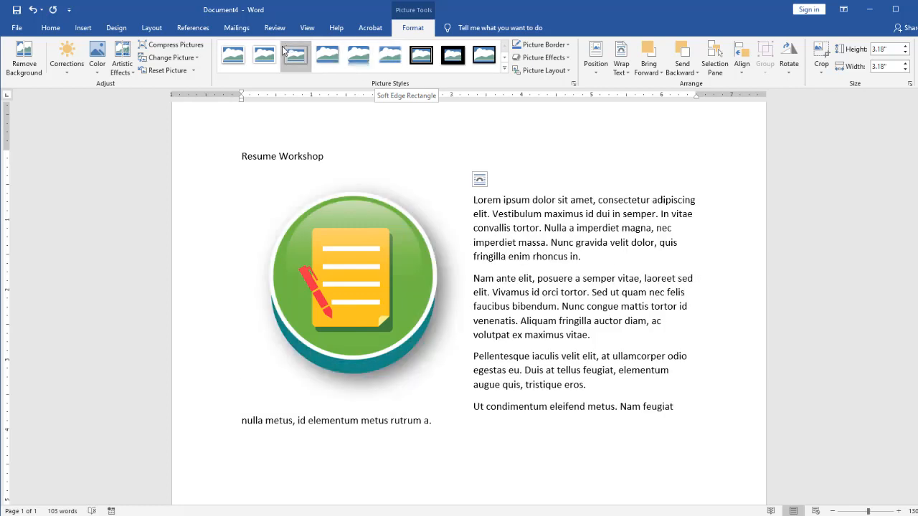
pyautogui.click(233, 55)
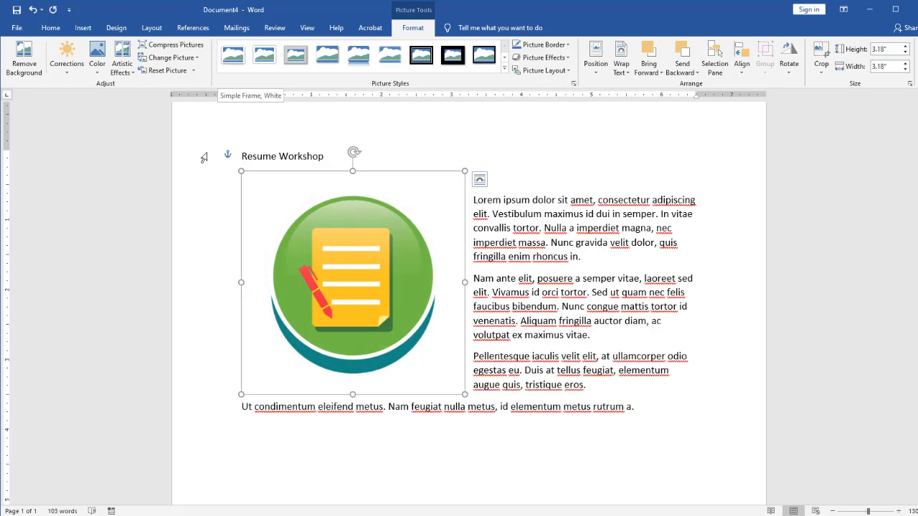
pyautogui.moveTo(352, 273)
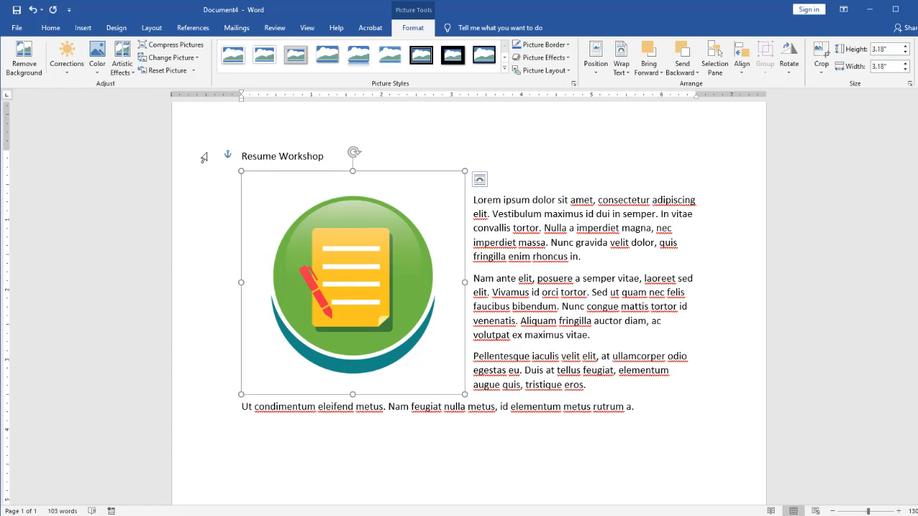
# - Align the resume icon to the right margin so text flows down its left
pyautogui.click(742, 58)
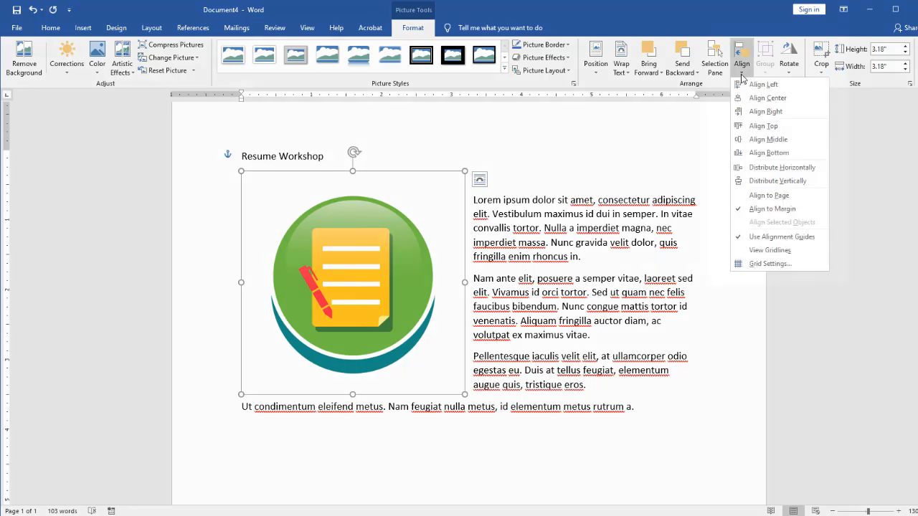
pyautogui.moveTo(765, 111)
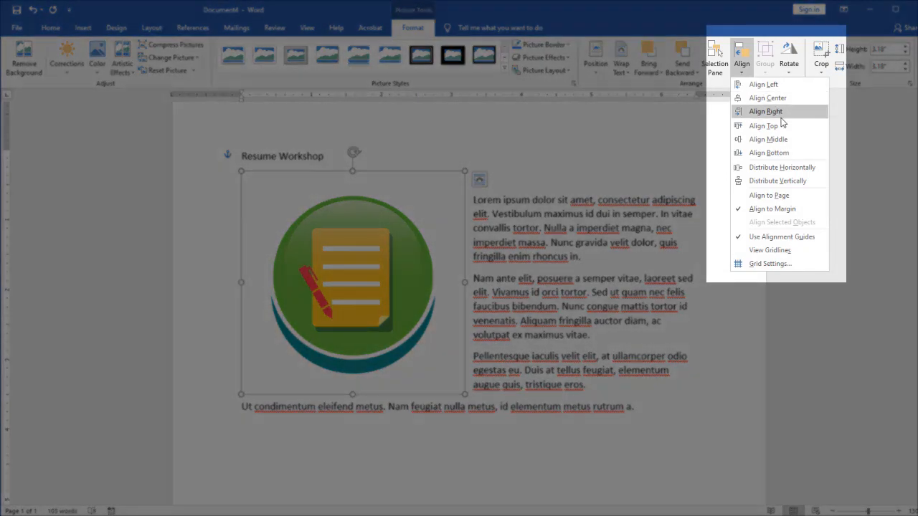
pyautogui.click(765, 111)
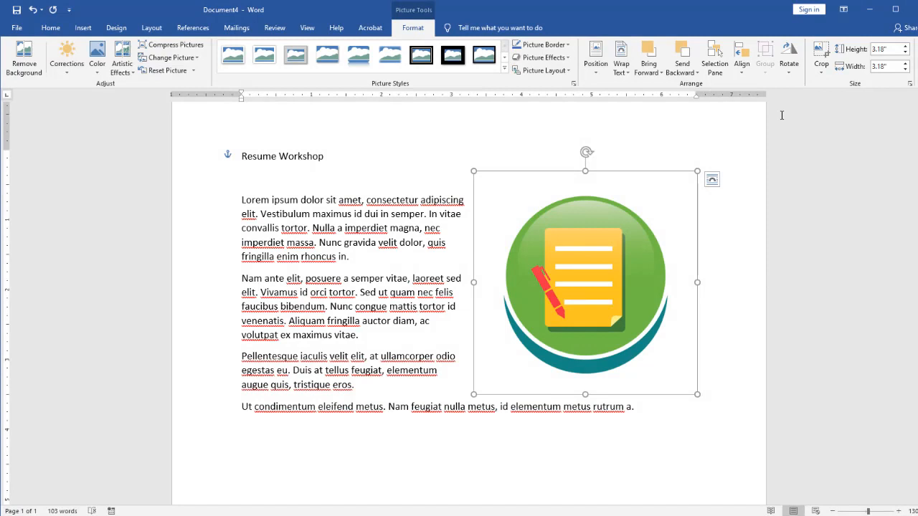
pyautogui.moveTo(630, 256)
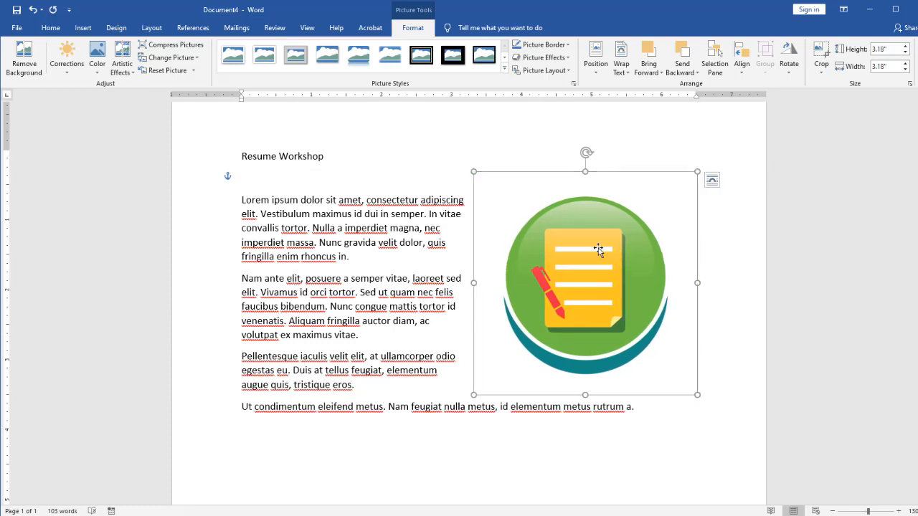
pyautogui.click(378, 199)
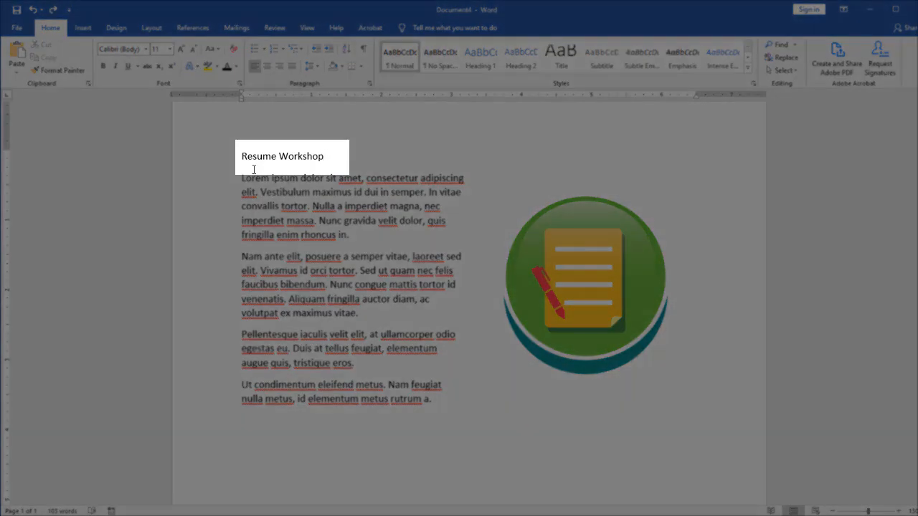
# - Apply the black fill with white hard shadow text effect to the Resume Workshop title
pyautogui.click(324, 156)
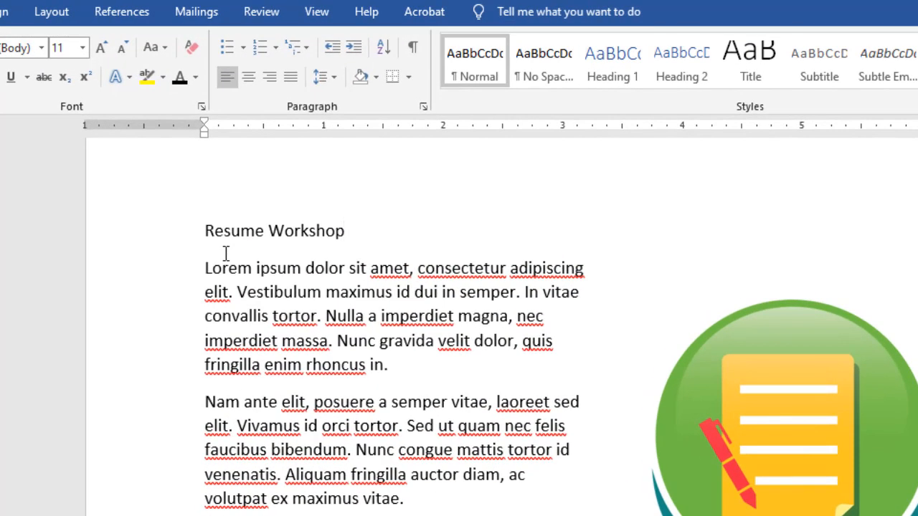
pyautogui.tripleClick(274, 231)
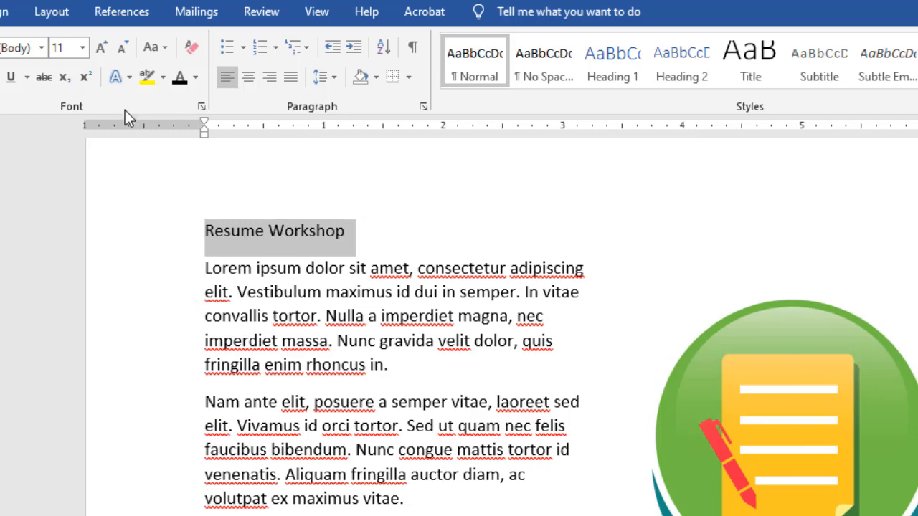
pyautogui.moveTo(114, 77)
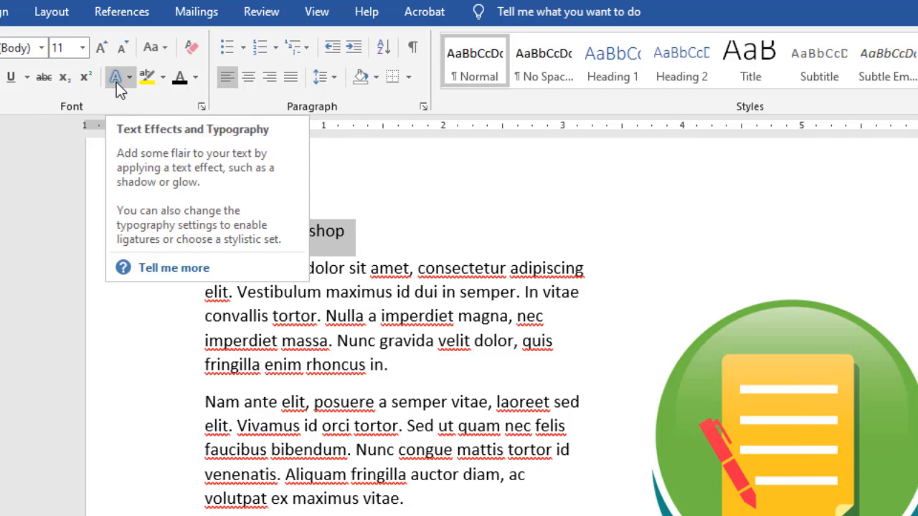
pyautogui.click(115, 77)
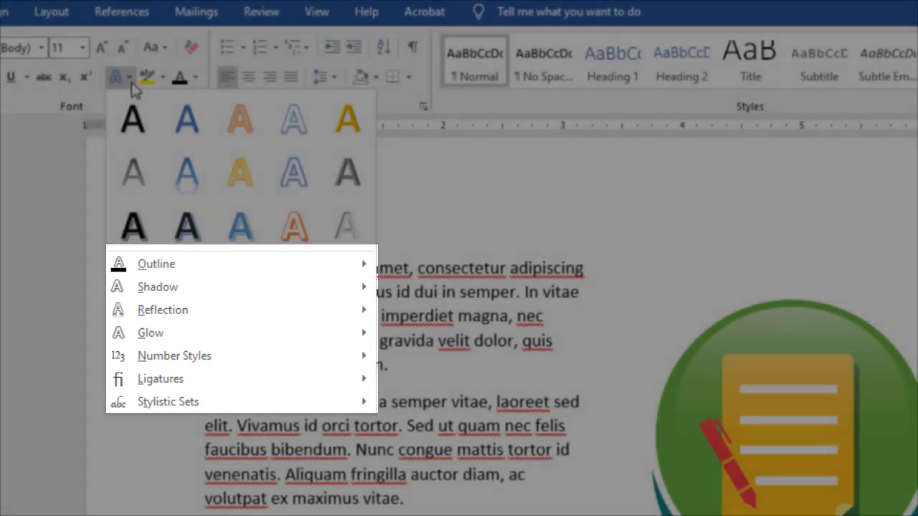
pyautogui.moveTo(132, 224)
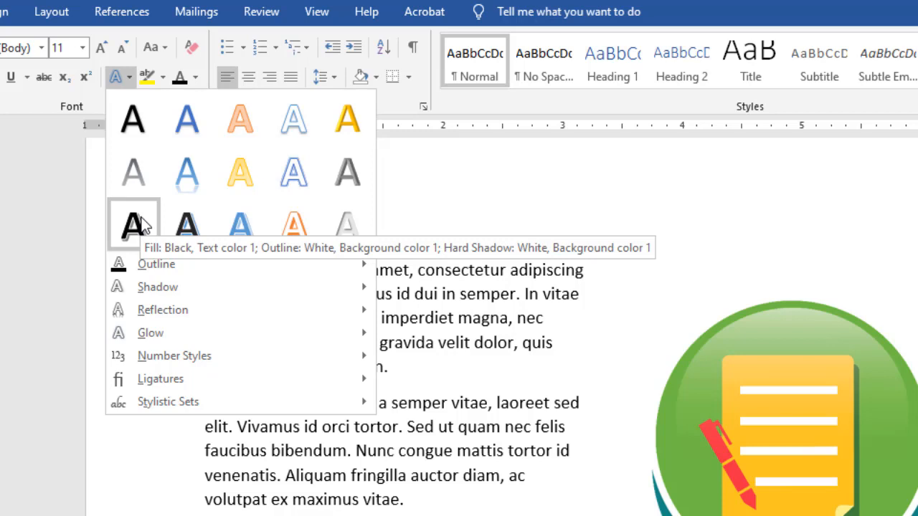
pyautogui.click(132, 224)
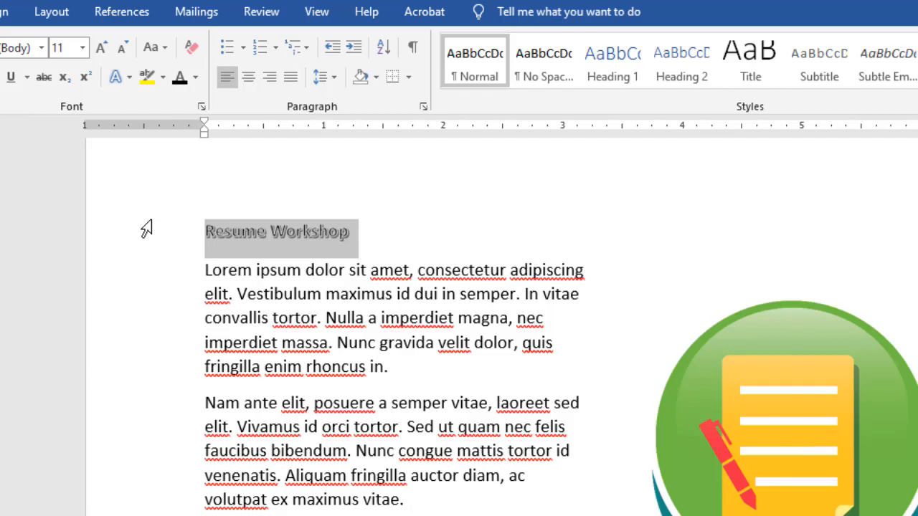
pyautogui.moveTo(81, 58)
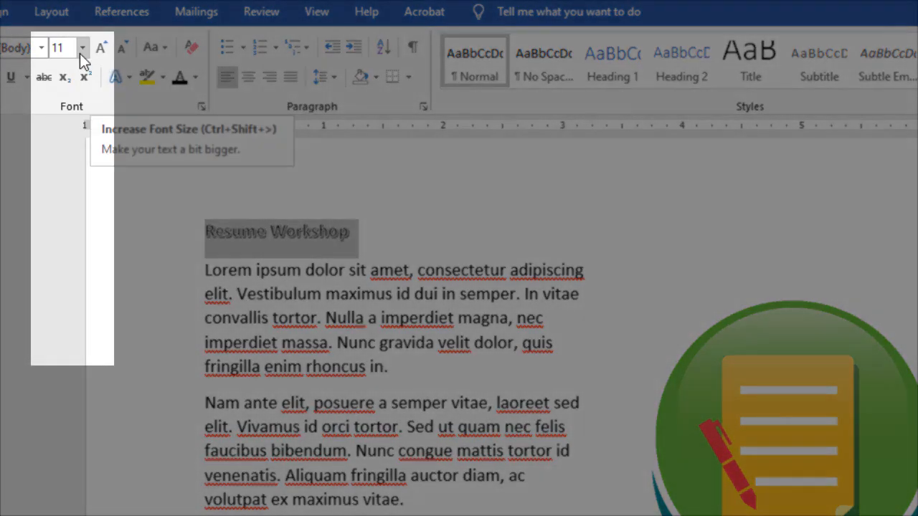
# - Set the Resume Workshop heading's font size to 48 point
pyautogui.click(81, 47)
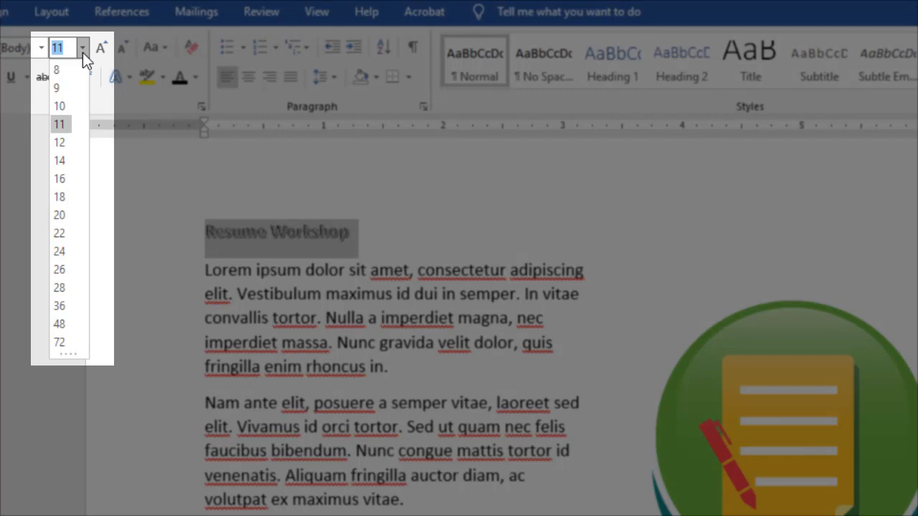
pyautogui.click(59, 324)
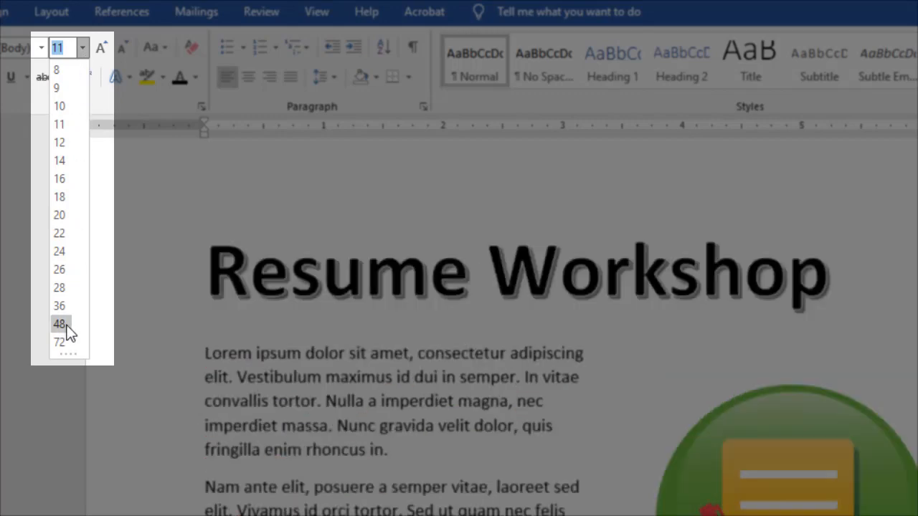
pyautogui.moveTo(60, 324)
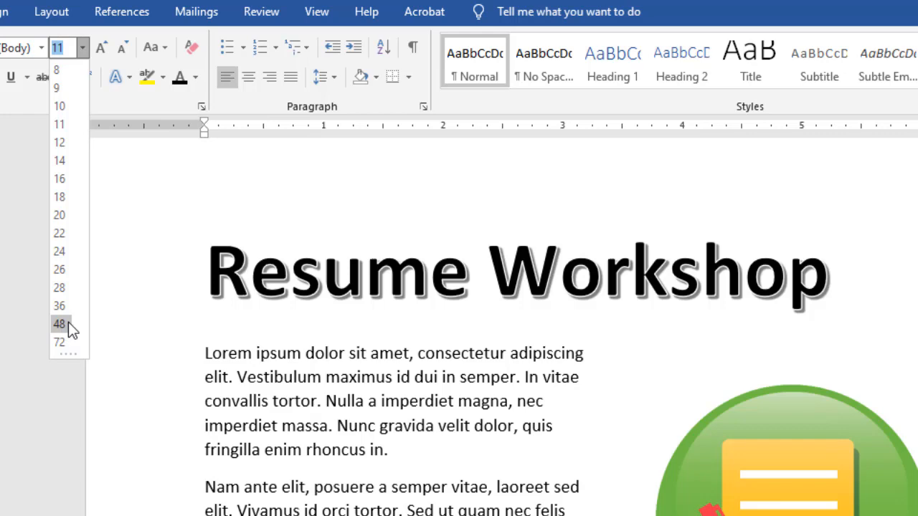
pyautogui.click(59, 324)
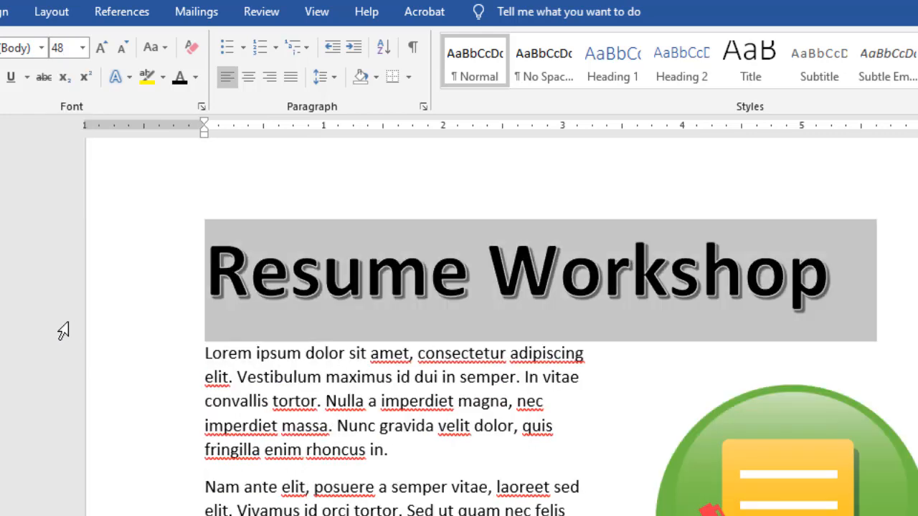
pyautogui.moveTo(139, 237)
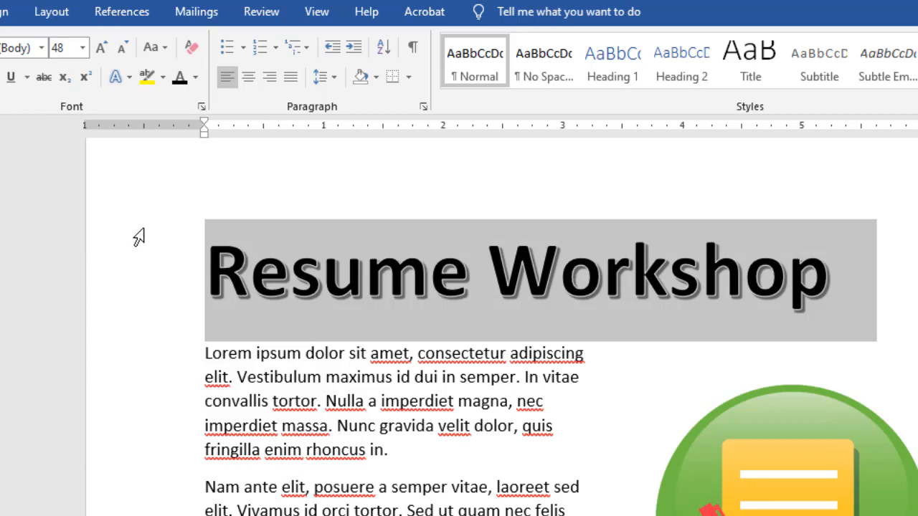
pyautogui.moveTo(248, 77)
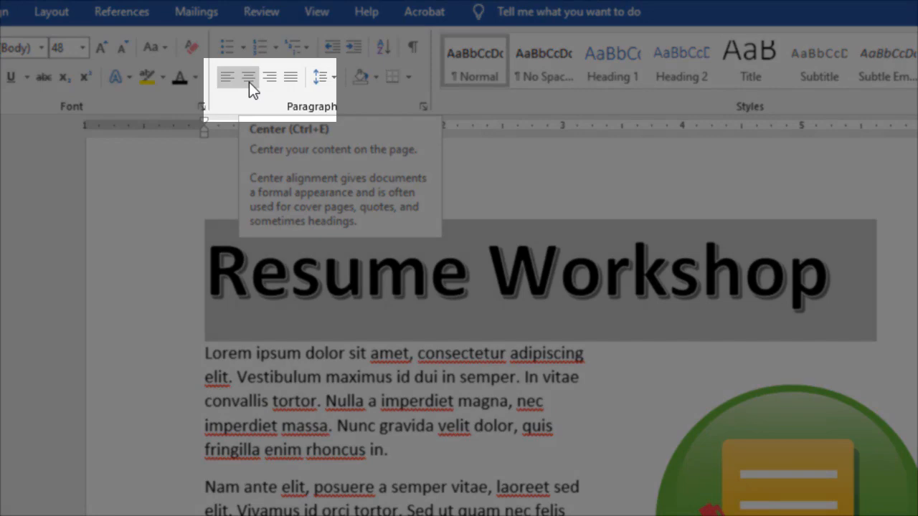
# - Center-align the Resume Workshop heading on the page
pyautogui.click(247, 77)
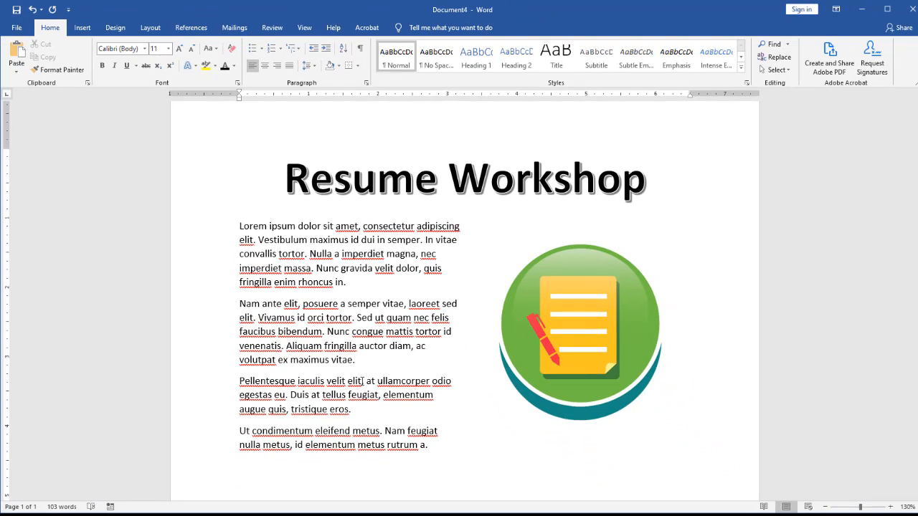
pyautogui.moveTo(552, 219)
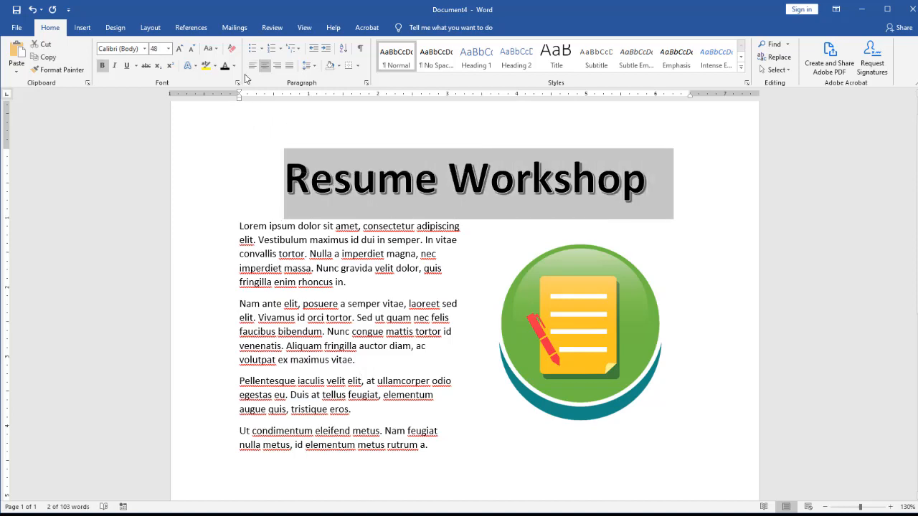
pyautogui.moveTo(225, 66)
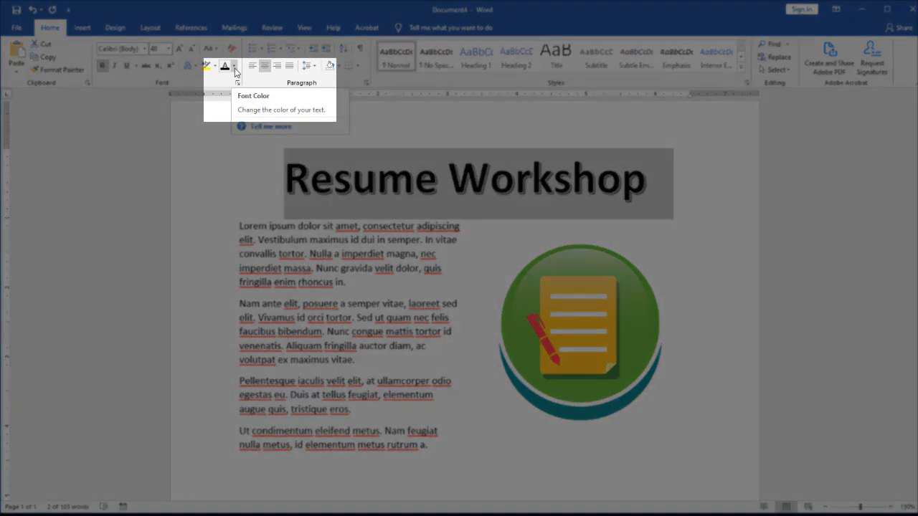
# - Change the heading's font color to Green, Accent 6
pyautogui.click(237, 66)
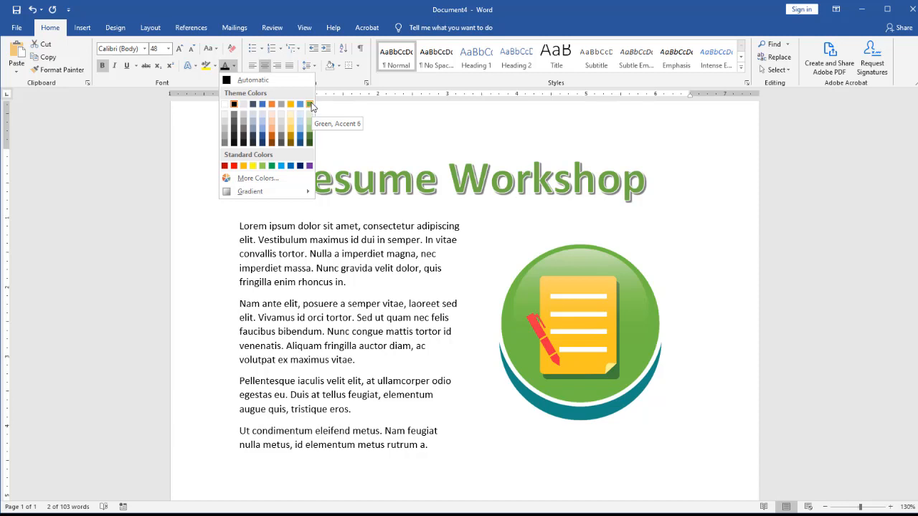
pyautogui.click(408, 268)
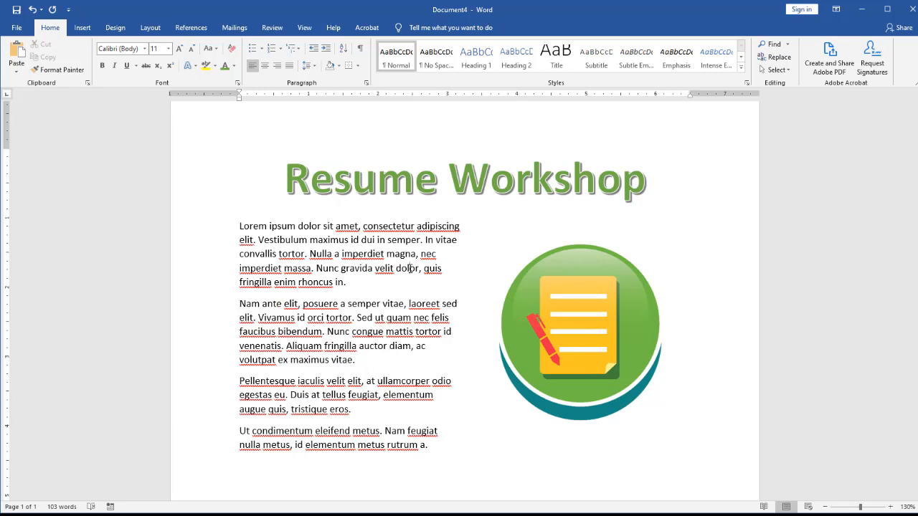
pyautogui.scroll(-3)
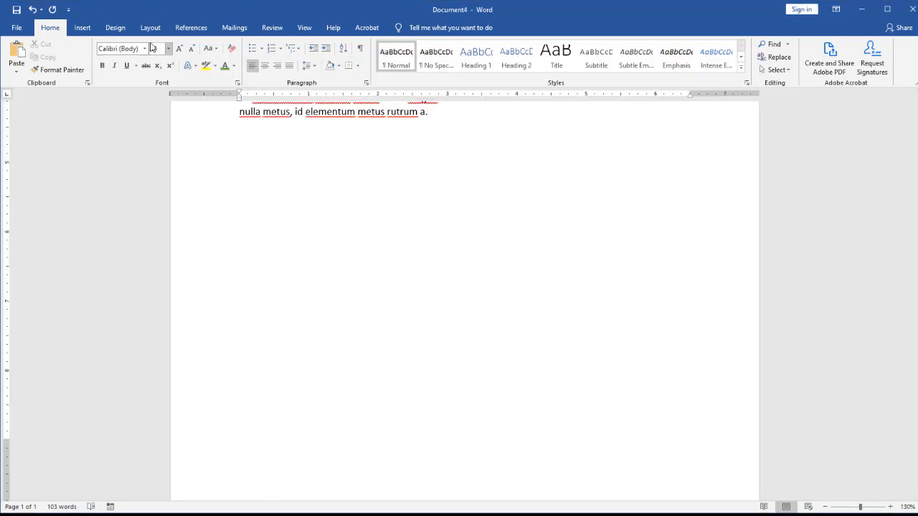
# - Draw a Rounded Rectangle shape beneath the final lorem paragraph
pyautogui.click(82, 27)
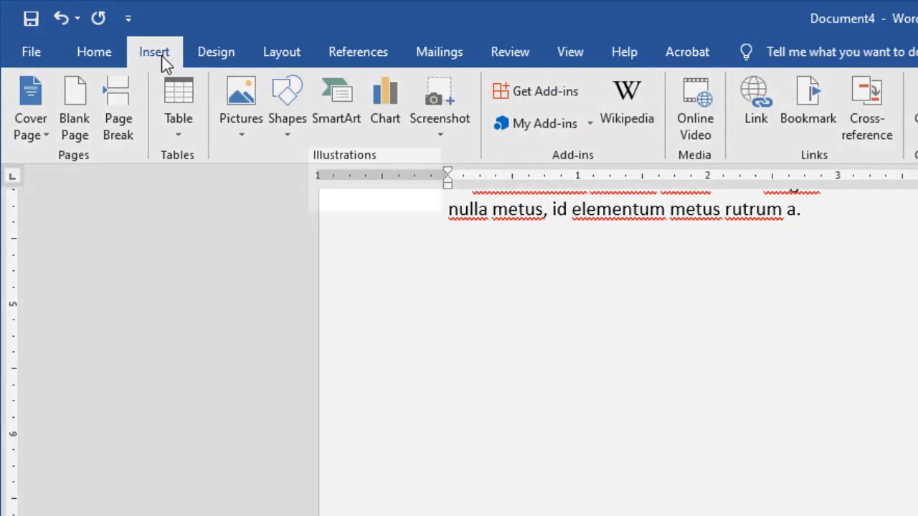
pyautogui.click(287, 100)
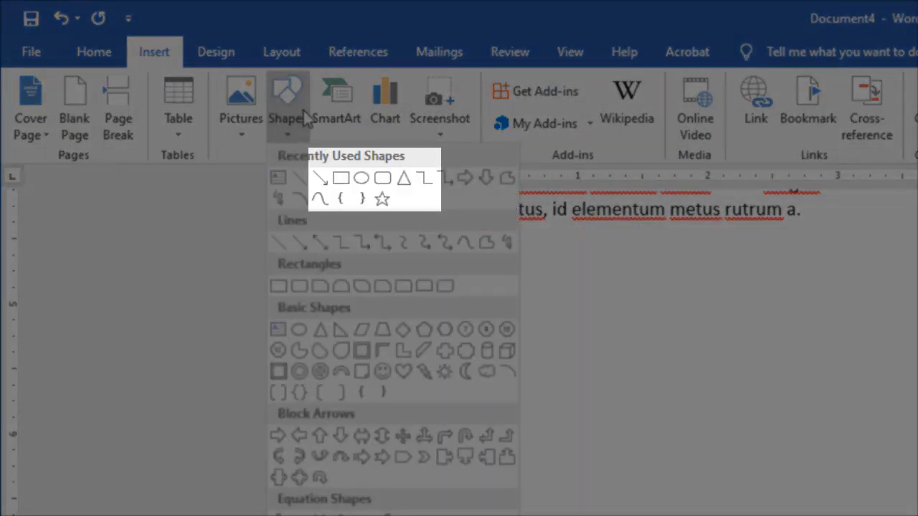
pyautogui.moveTo(382, 178)
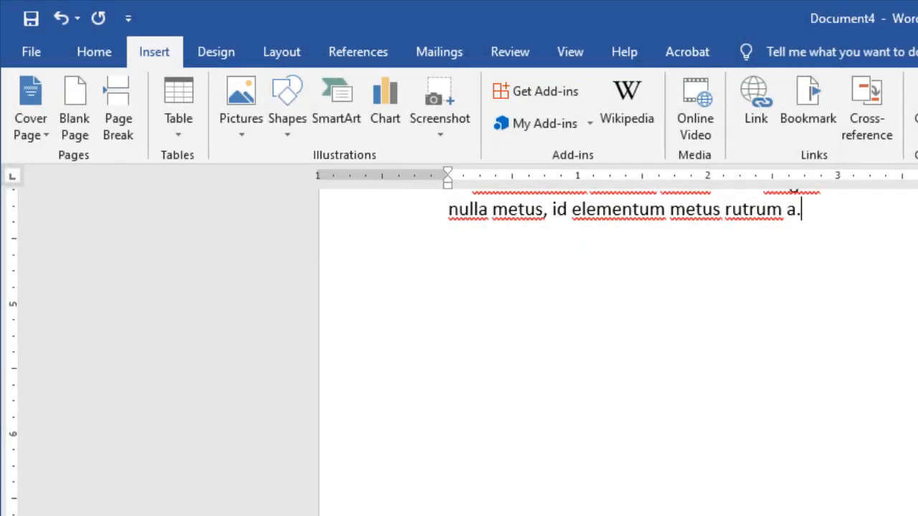
pyautogui.moveTo(310, 305); pyautogui.dragTo(550, 389)
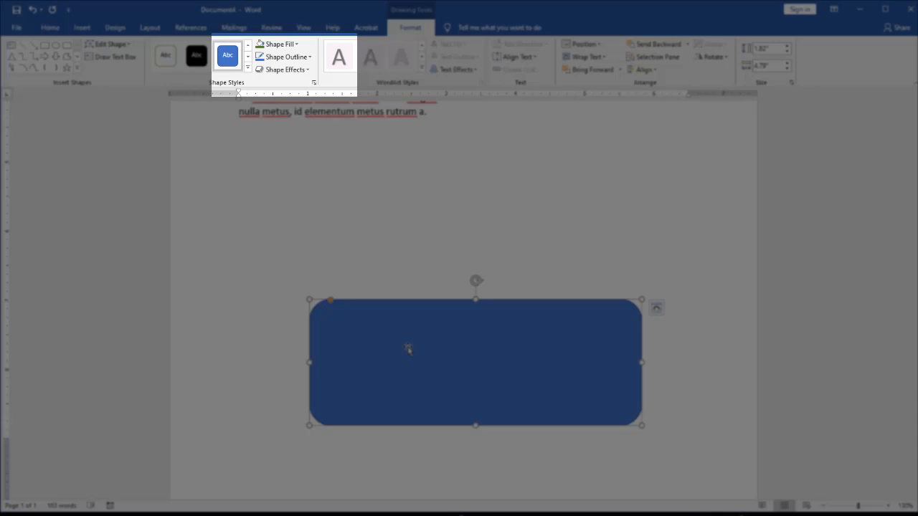
pyautogui.moveTo(280, 43)
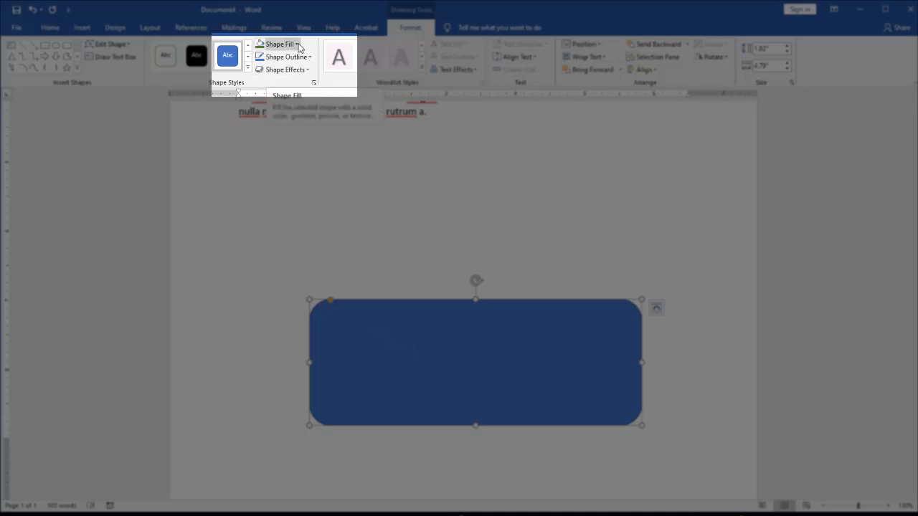
# - Change the rectangle's Shape Fill from dark blue to the green theme color
pyautogui.click(279, 44)
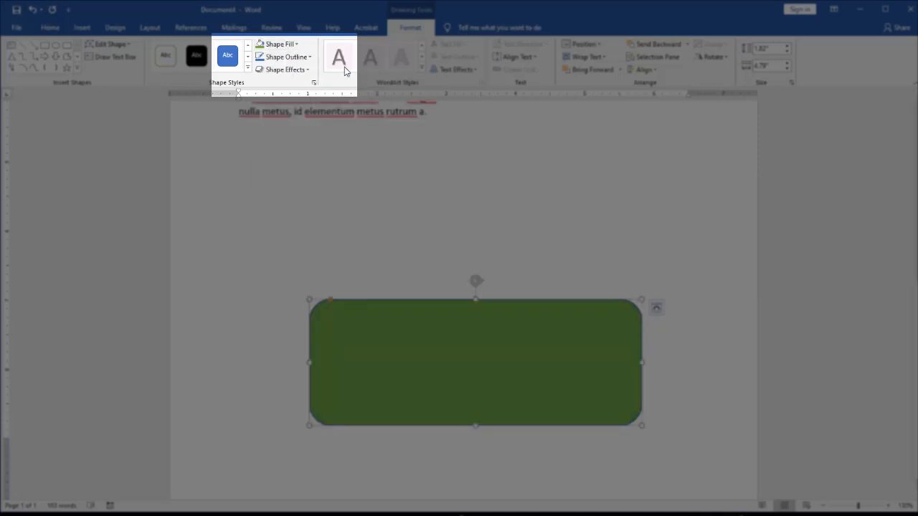
pyautogui.click(286, 56)
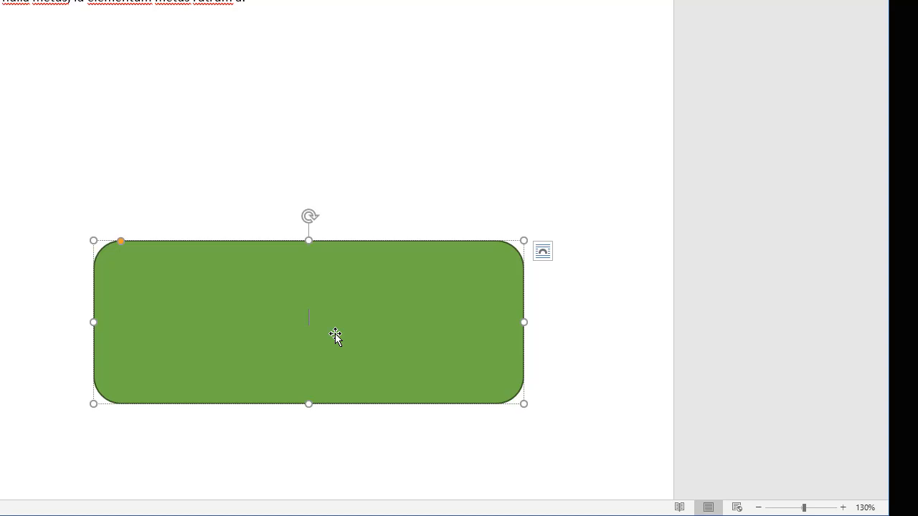
# - Enter William's Center, Tuesdays @ 10AM and Room 210 as three lines in the rectangle
pyautogui.write('W')
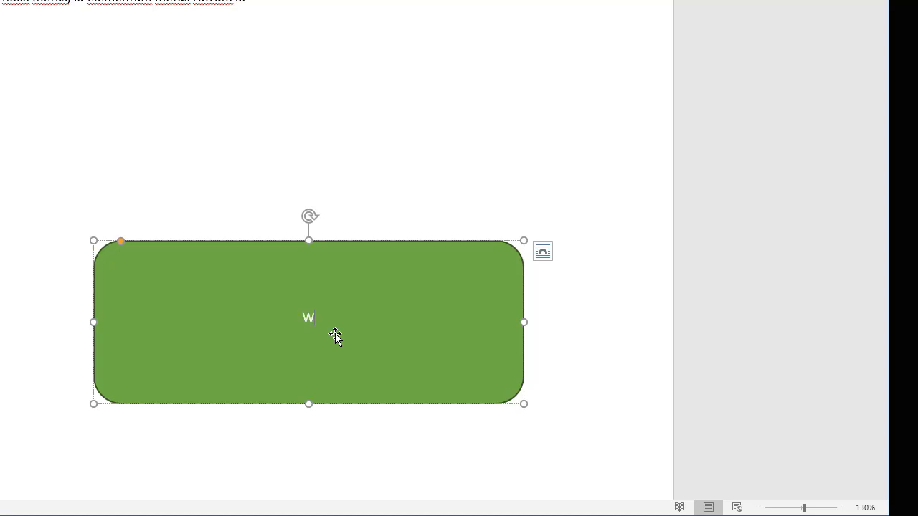
pyautogui.write('illia')
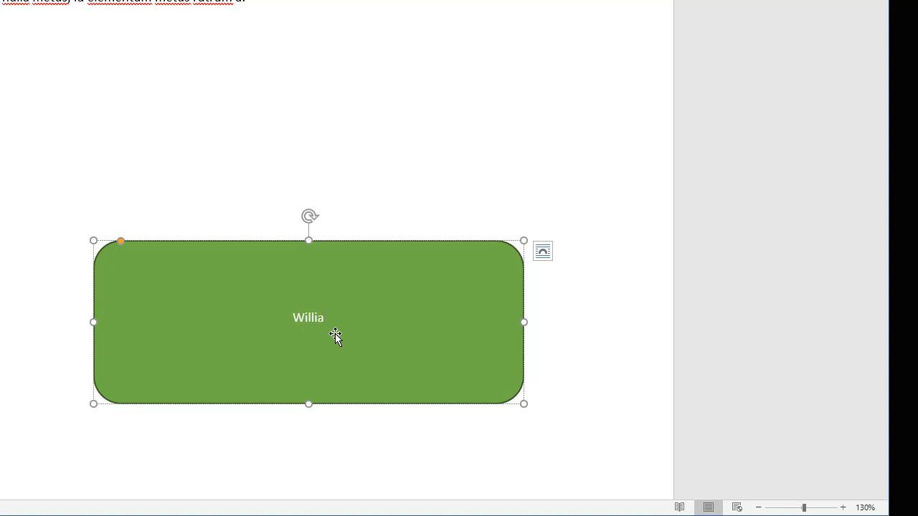
pyautogui.write("m's")
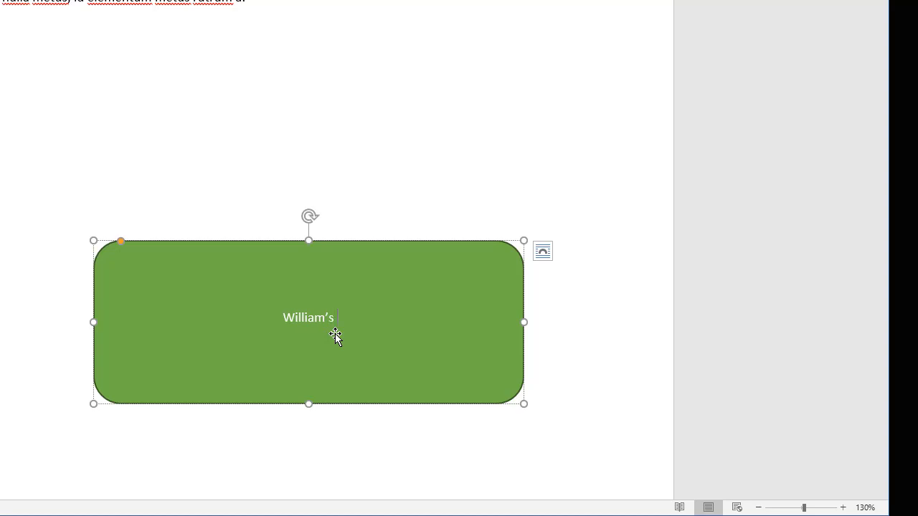
pyautogui.write('Center')
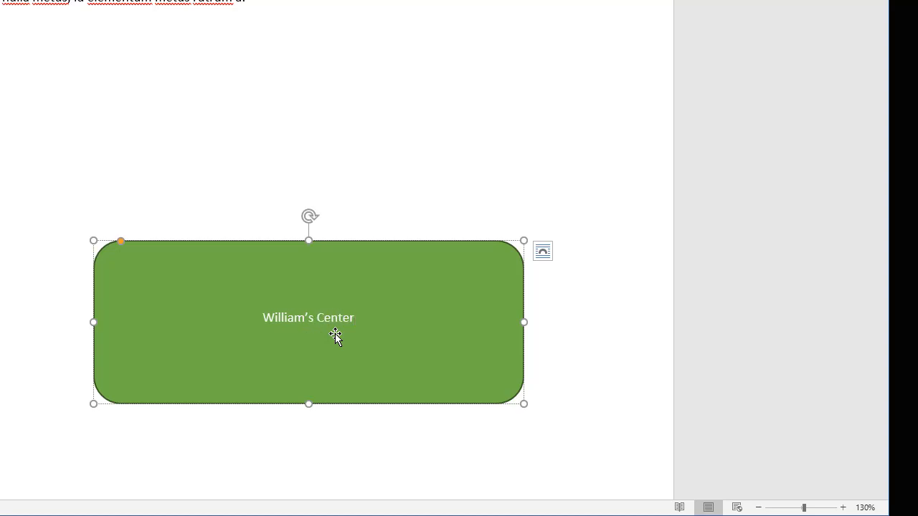
pyautogui.write('Tuesdays')
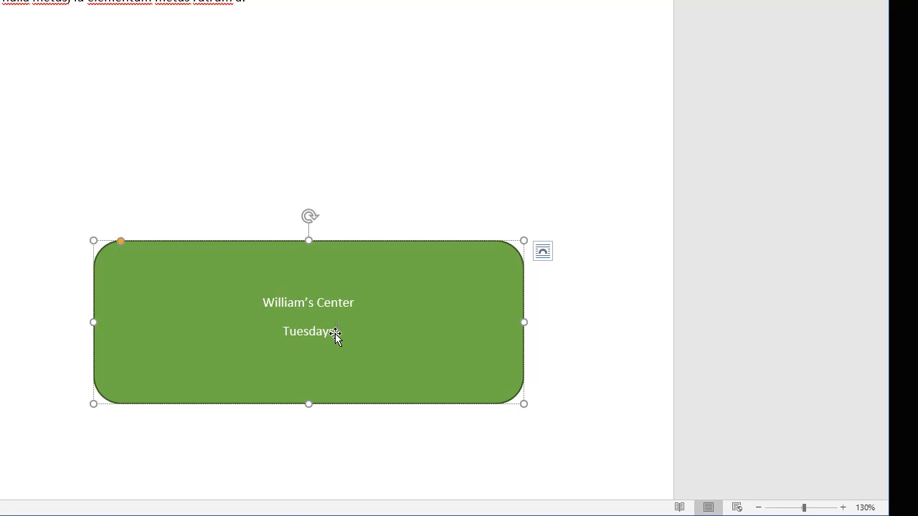
pyautogui.write('@10')
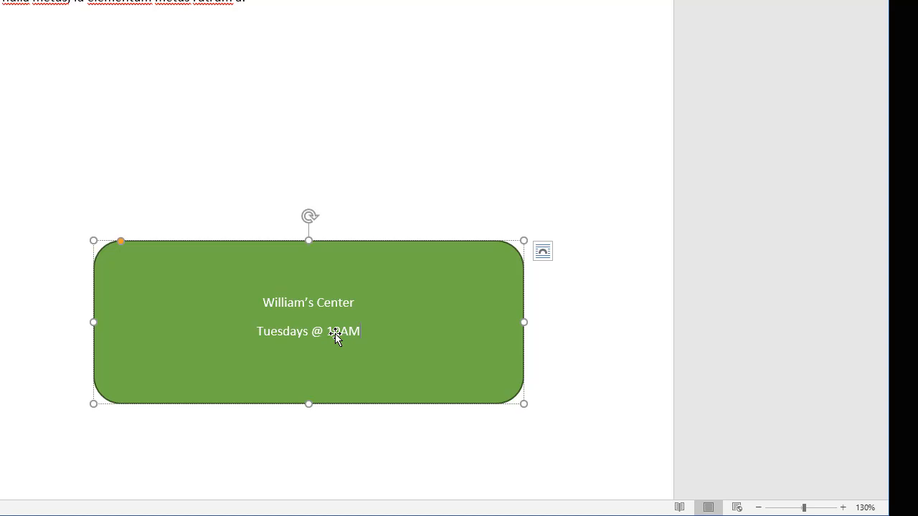
pyautogui.write('Room 210')
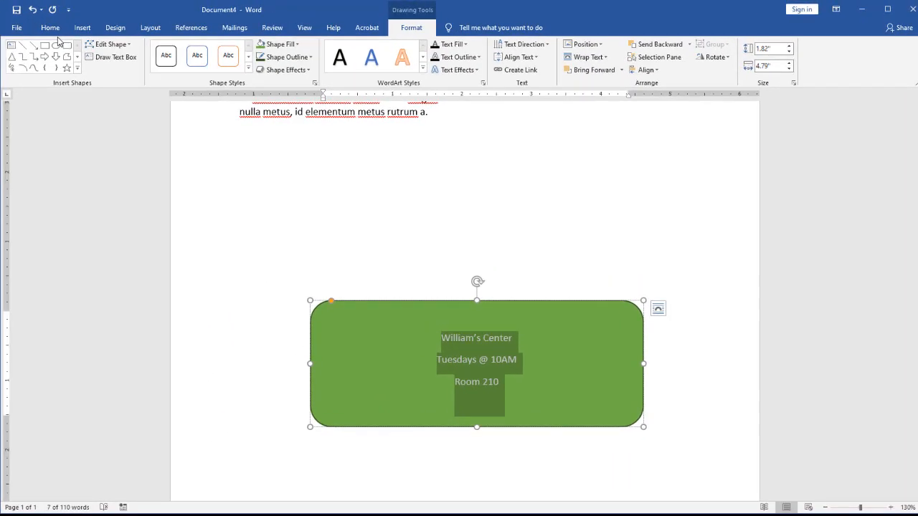
# - Set the rectangle's three text lines to 24-point font size
pyautogui.click(50, 27)
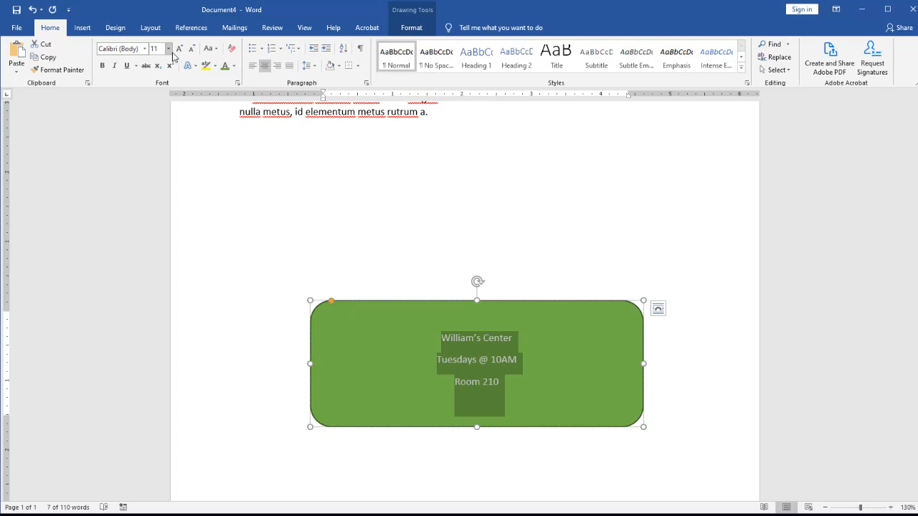
pyautogui.click(168, 49)
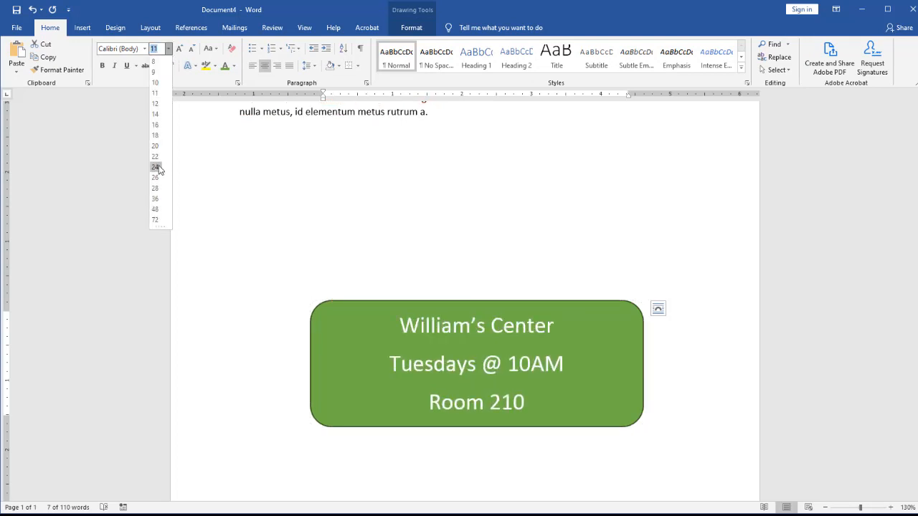
pyautogui.click(352, 205)
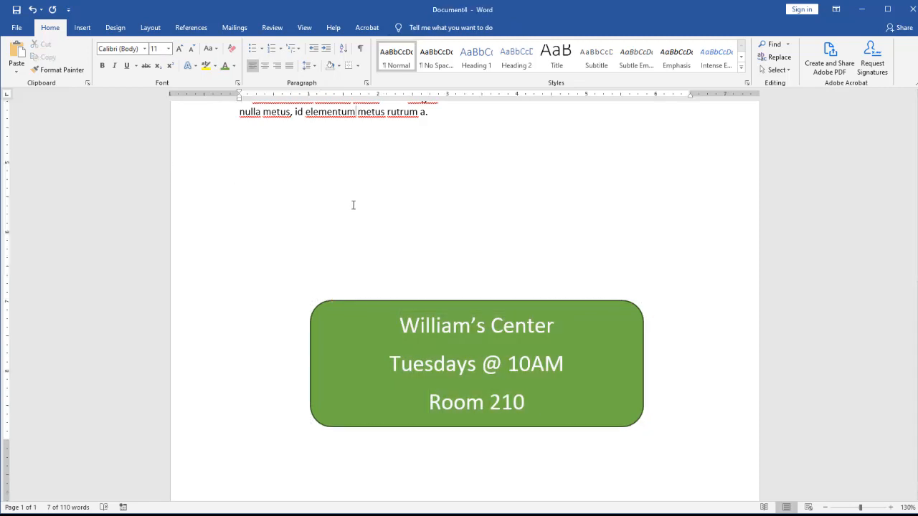
pyautogui.moveTo(401, 308)
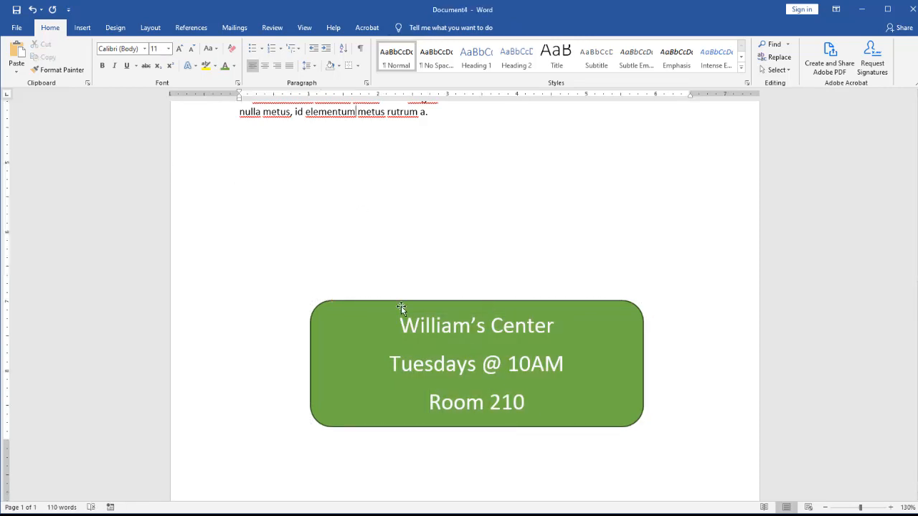
# - Switch to One Page view and nudge the rounded rectangle slightly upward
pyautogui.click(304, 27)
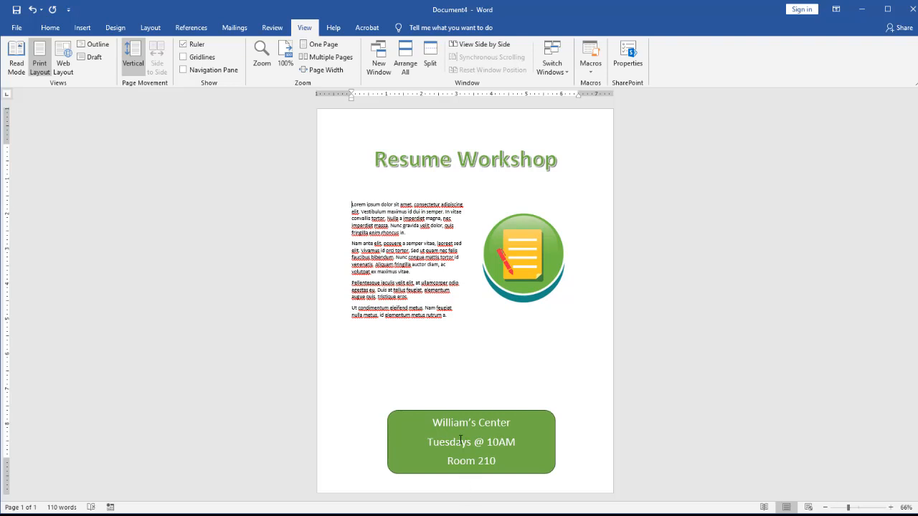
pyautogui.click(471, 442)
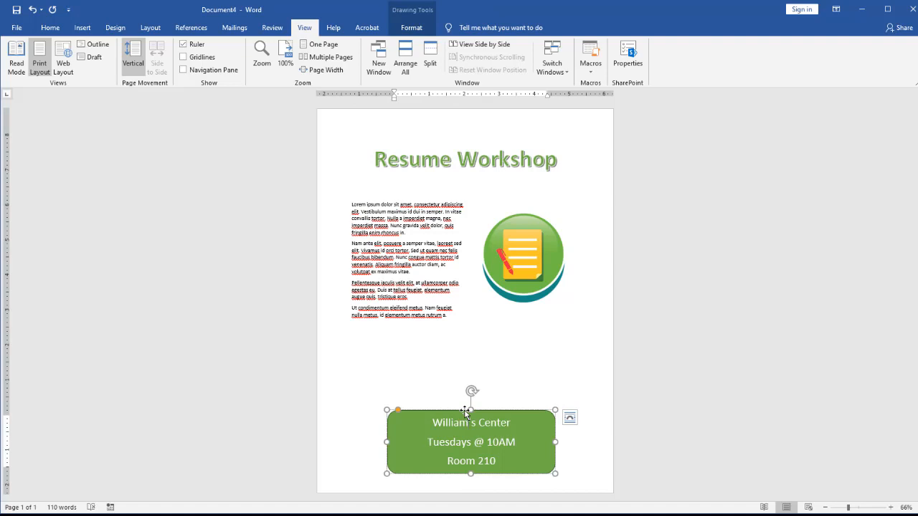
pyautogui.moveTo(471, 442); pyautogui.dragTo(472, 429)
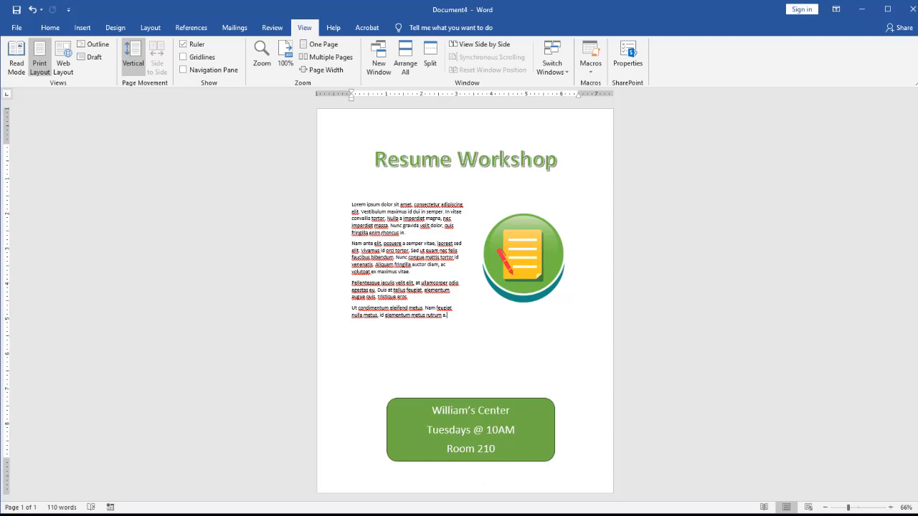
pyautogui.moveTo(312, 199)
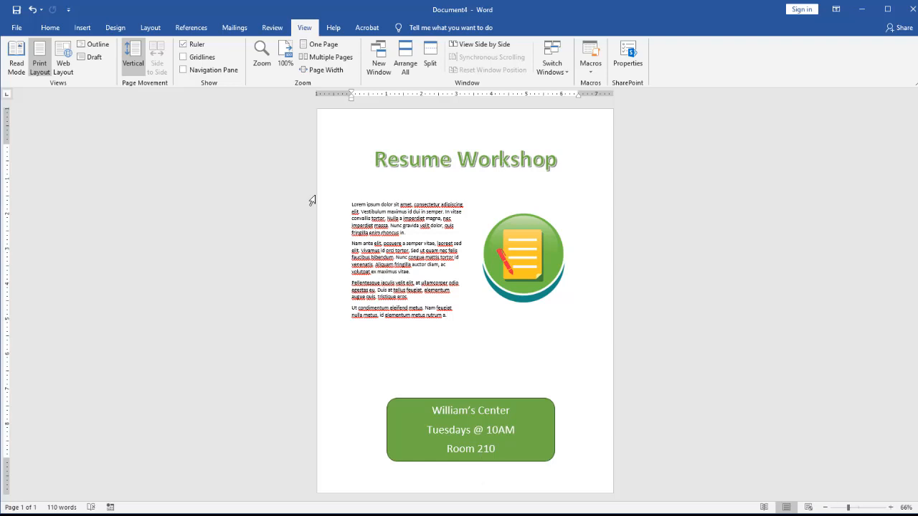
pyautogui.moveTo(115, 27)
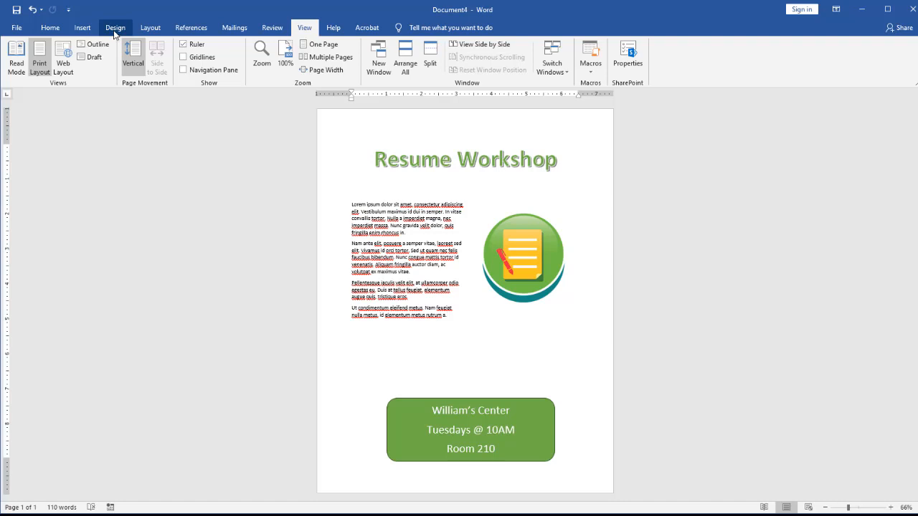
# - Preview Blue Green, Red Orange, Green and Grayscale color schemes, settling on a blue scheme
pyautogui.click(116, 27)
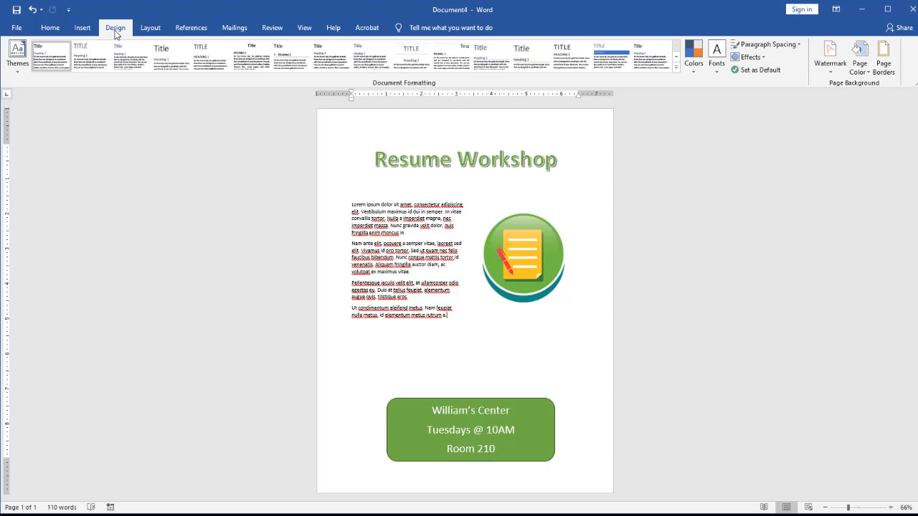
pyautogui.click(694, 57)
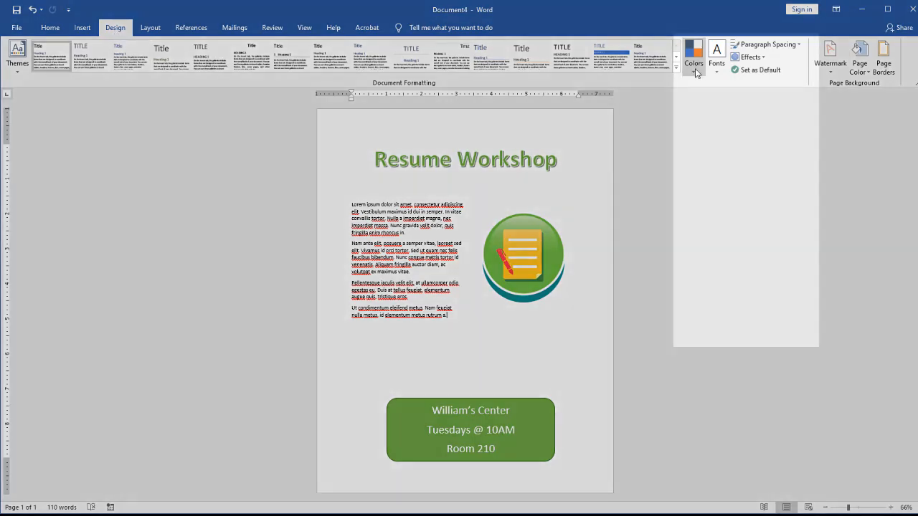
pyautogui.click(693, 58)
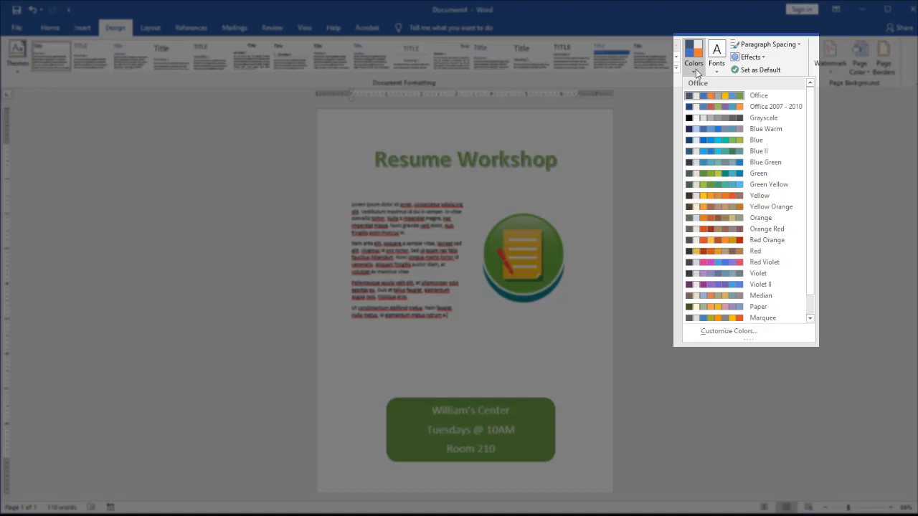
pyautogui.click(765, 162)
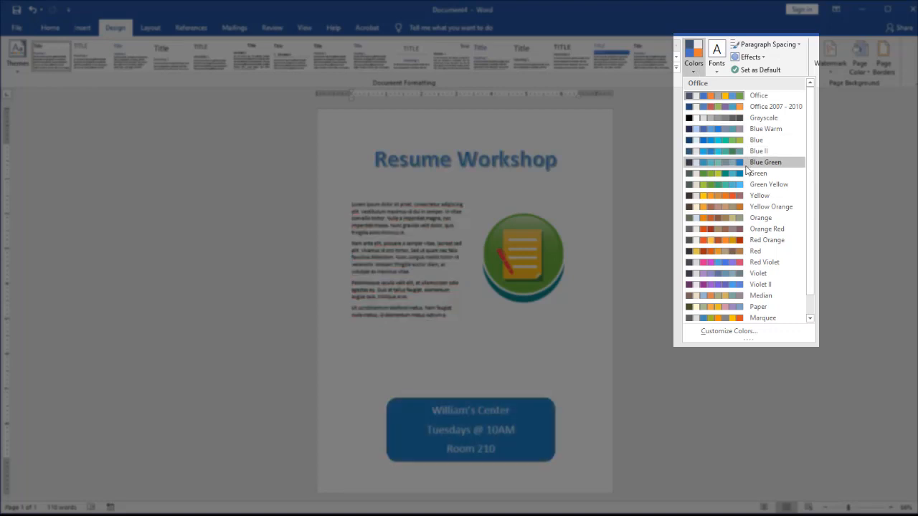
pyautogui.moveTo(759, 173)
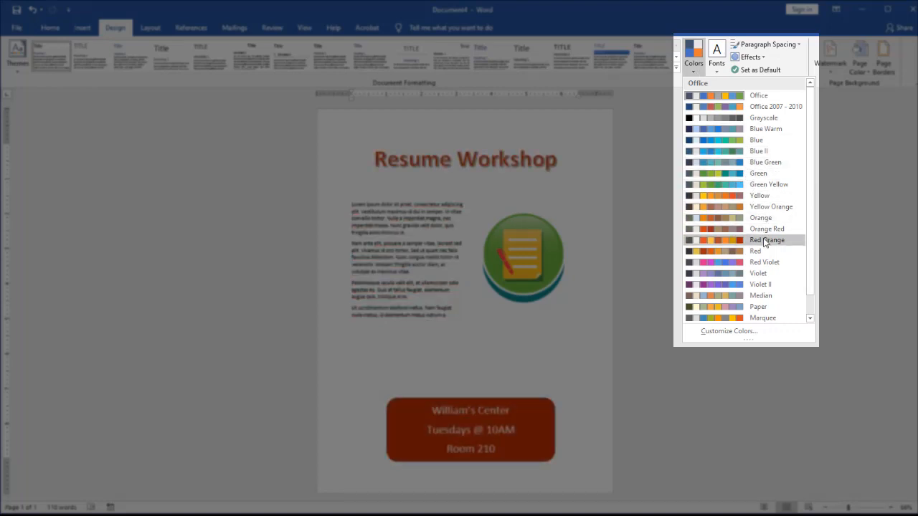
pyautogui.click(759, 285)
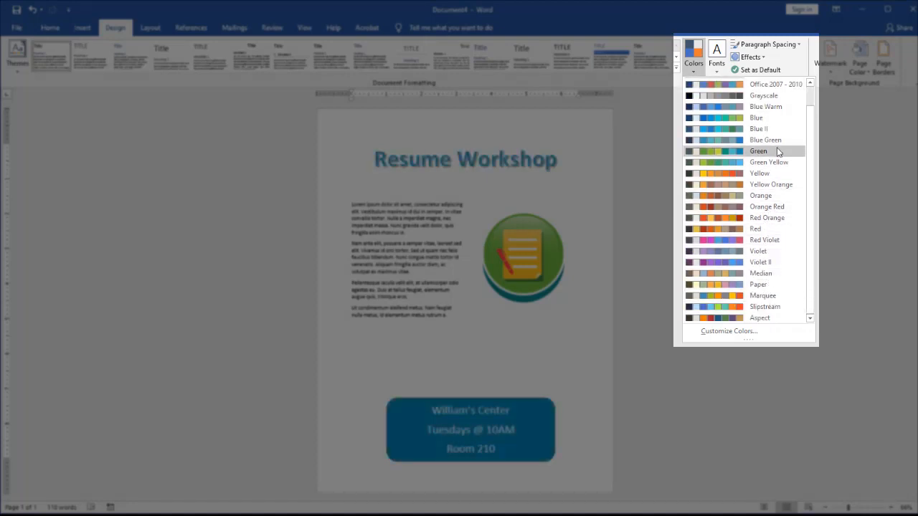
pyautogui.click(765, 106)
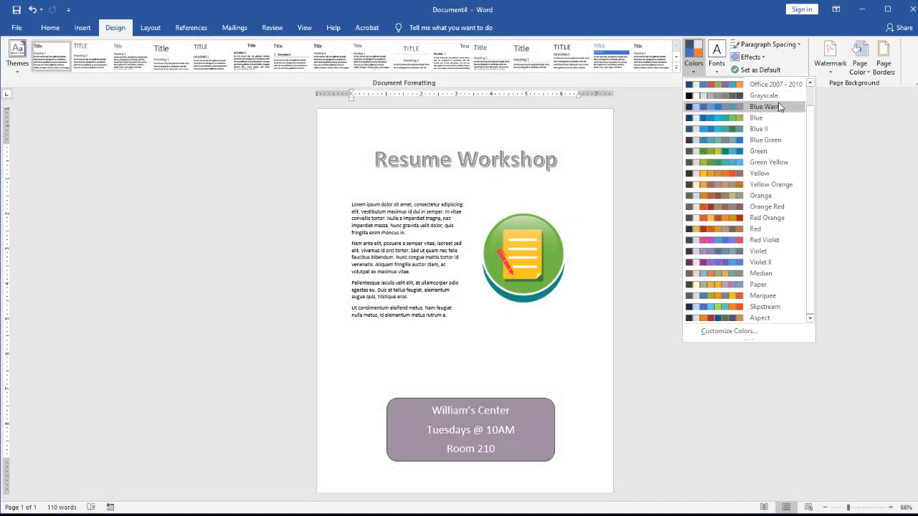
pyautogui.moveTo(762, 95)
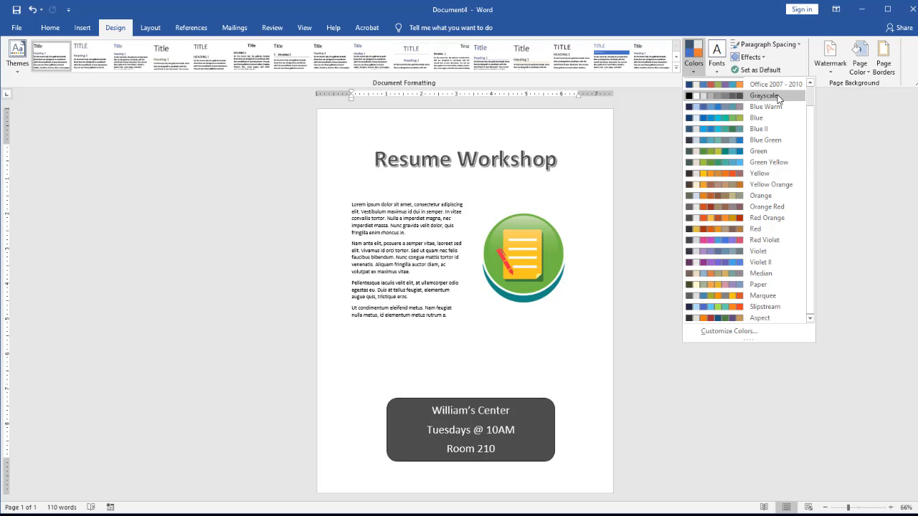
pyautogui.click(776, 84)
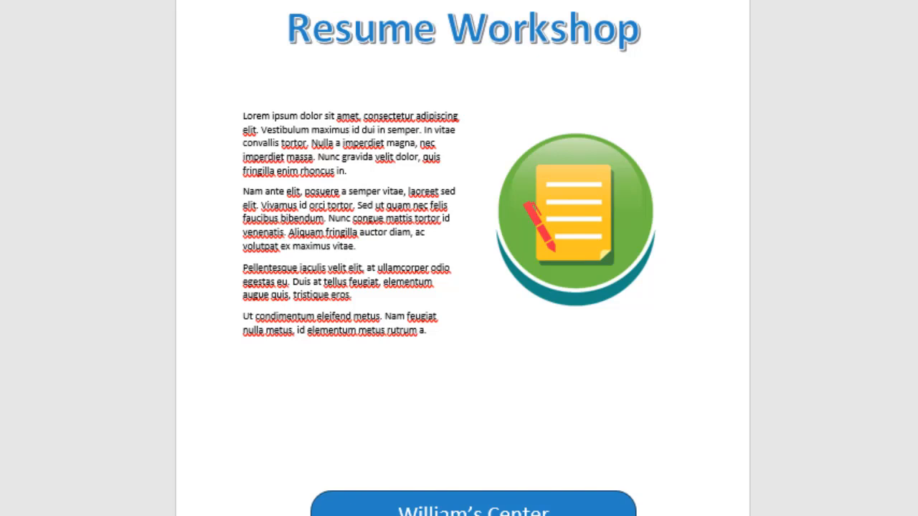
# - Open the File Backstage start screen from the finished blue flyer
pyautogui.click(348, 130)
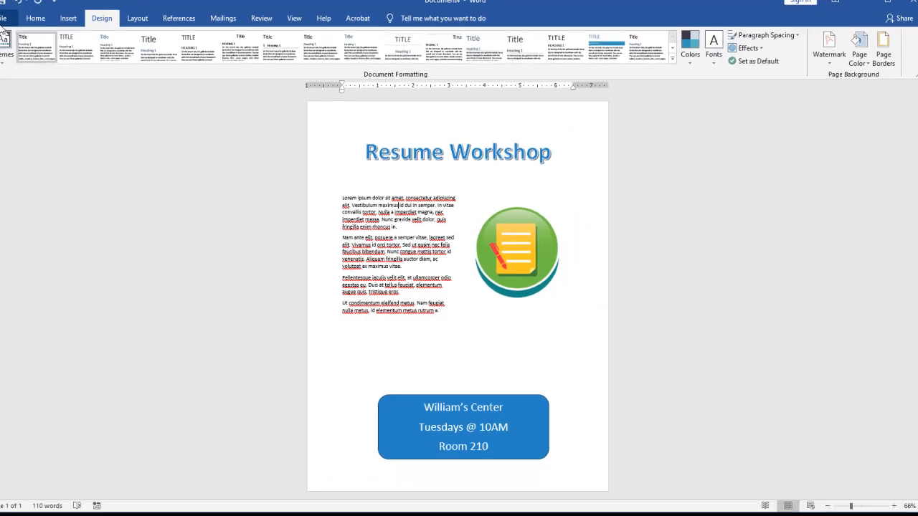
pyautogui.click(6, 13)
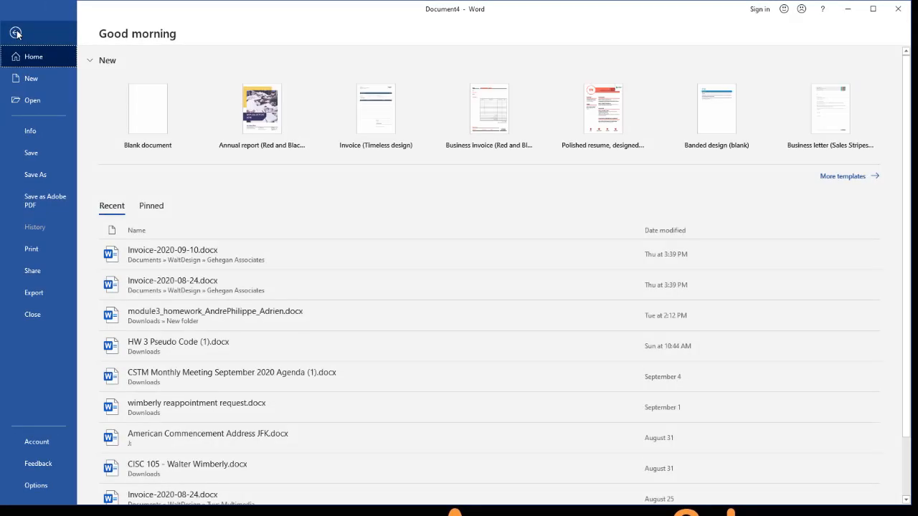
# - Browse Backstage options and show the print preview of the flyer
pyautogui.click(32, 249)
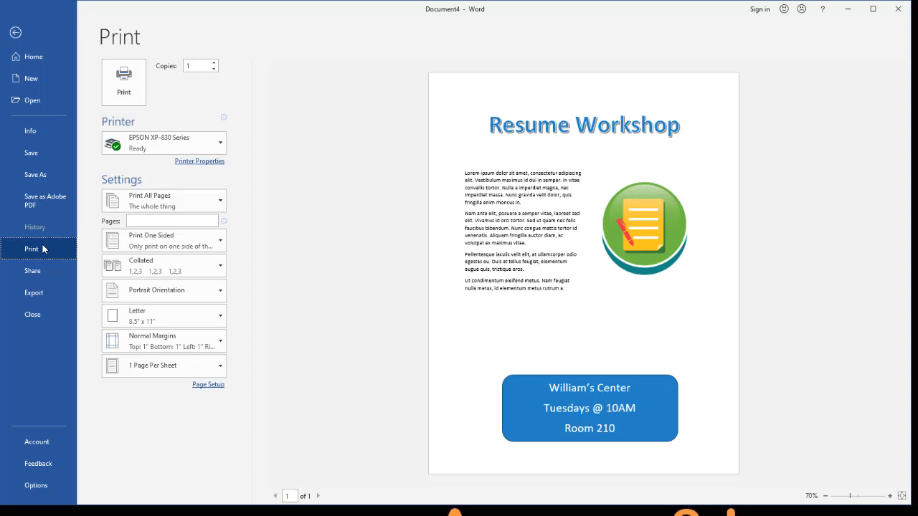
pyautogui.click(32, 272)
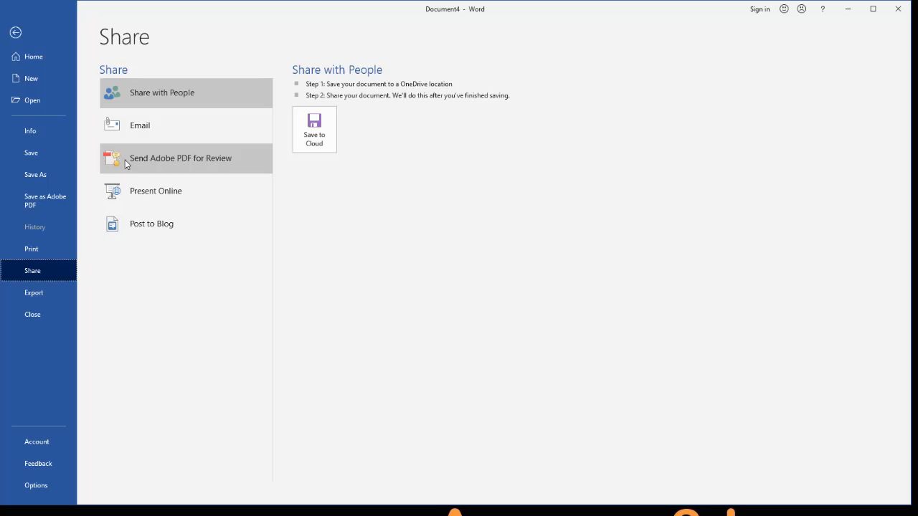
pyautogui.moveTo(31, 153)
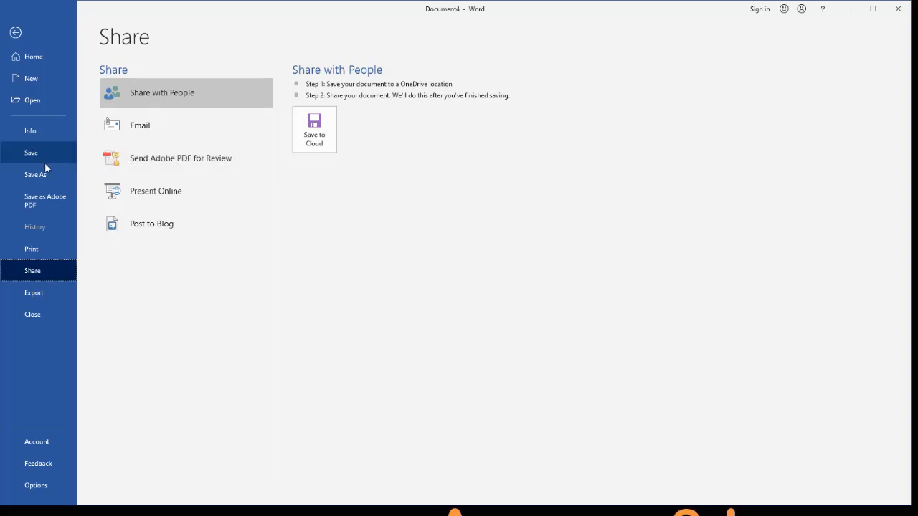
# - Look at the Export options, then go back to the flyer document
pyautogui.click(34, 293)
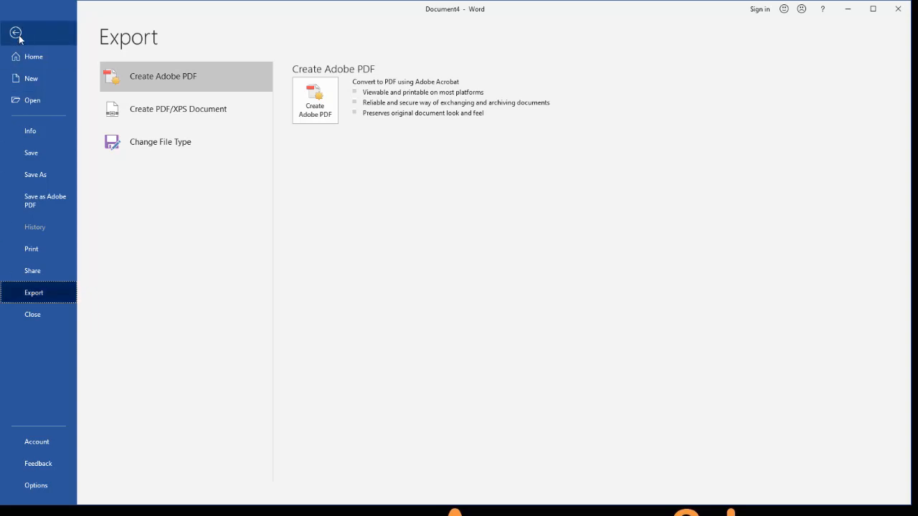
pyautogui.click(16, 34)
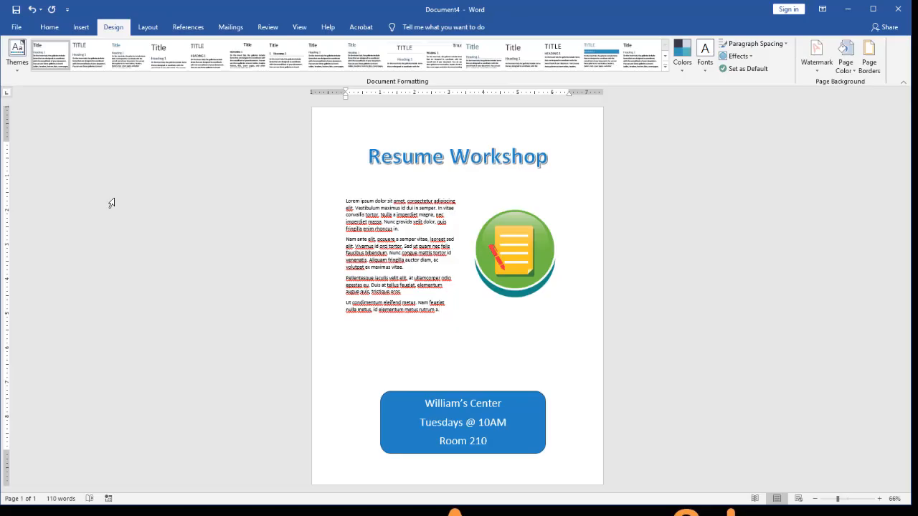